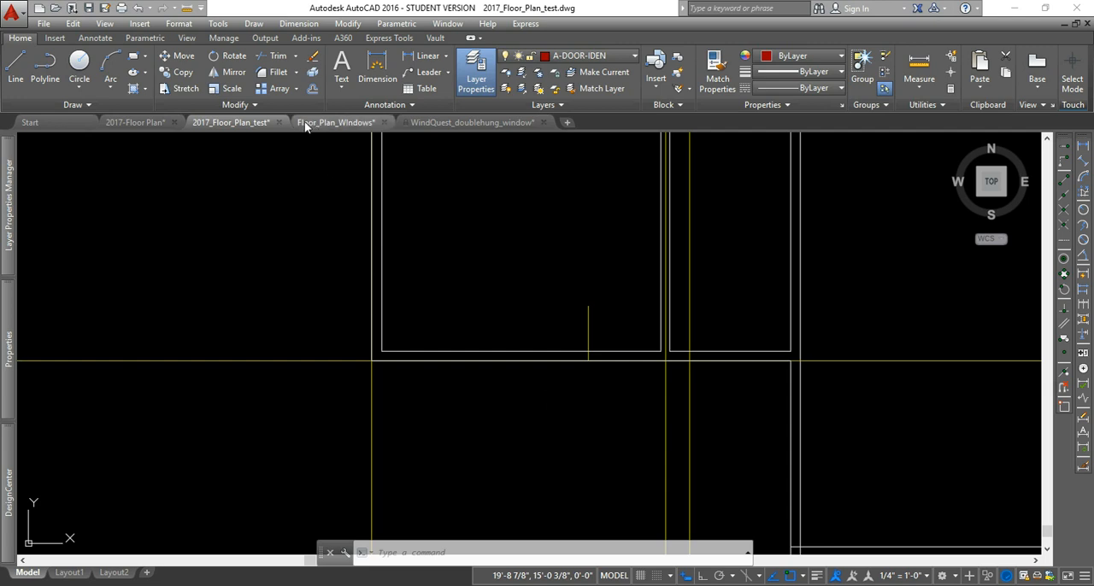
pyautogui.moveTo(321, 123)
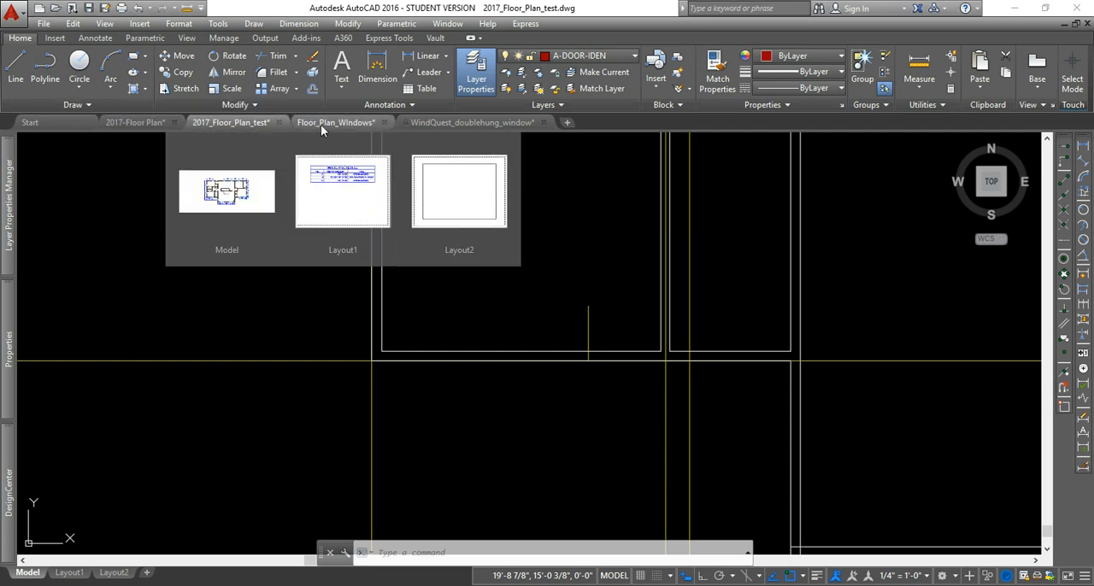
# Step: Make the Floor_Plan_Windows drawing active
pyautogui.click(335, 123)
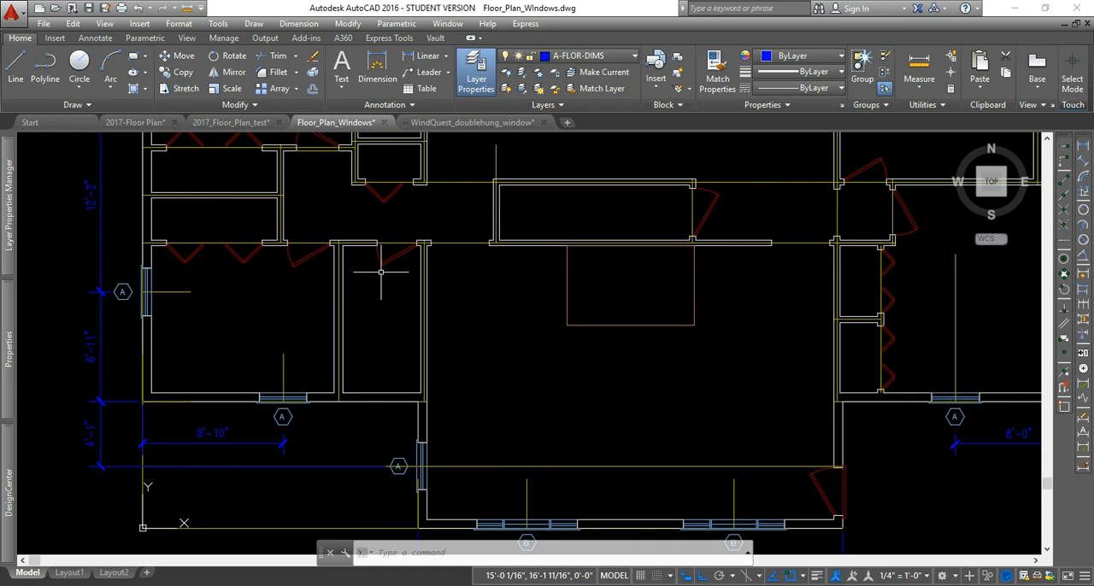
pyautogui.moveTo(418, 386)
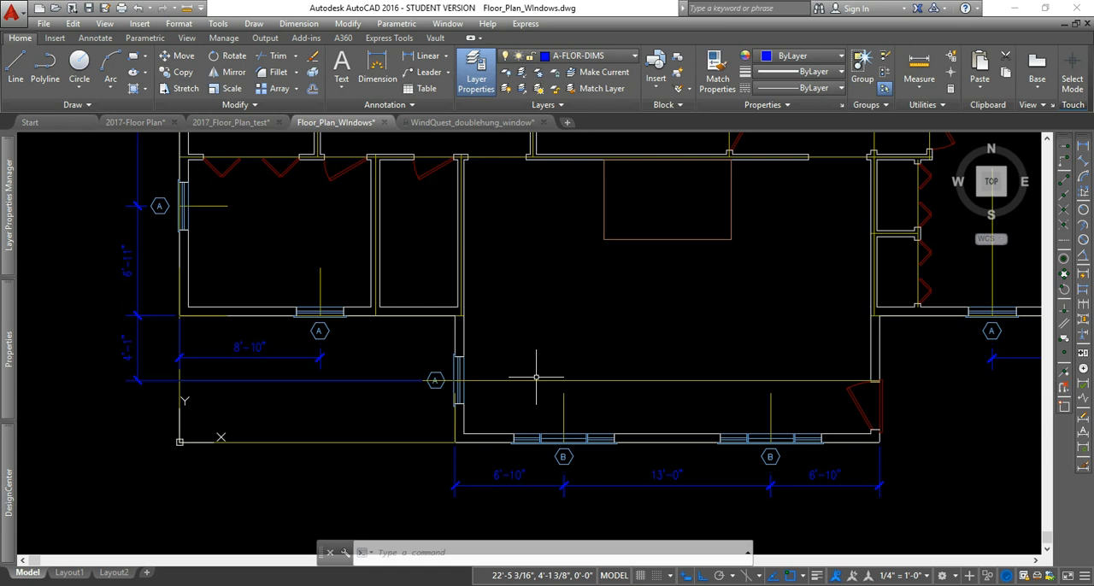
pyautogui.moveTo(342, 332)
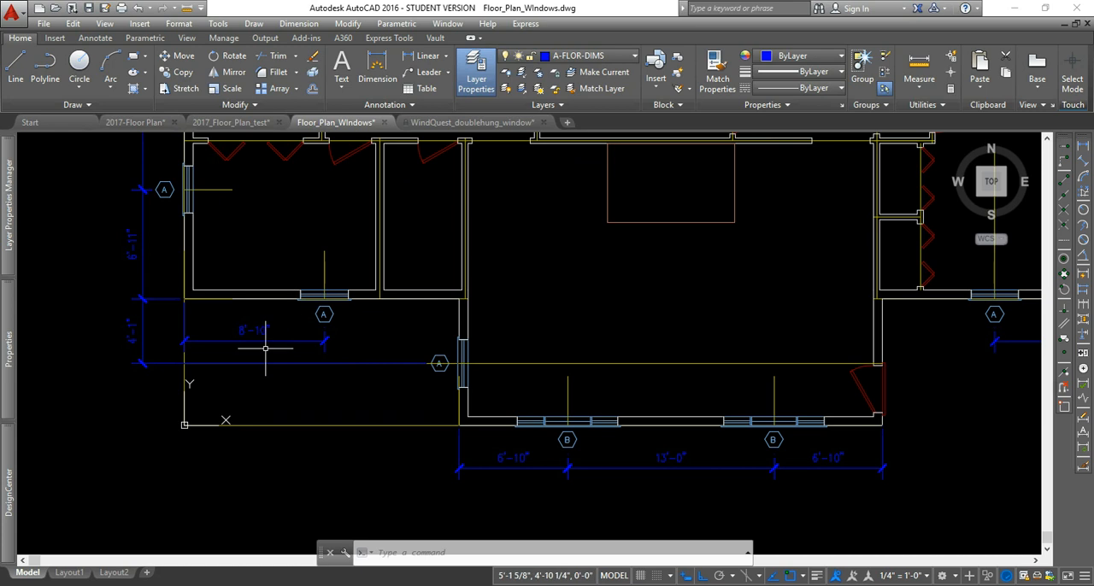
pyautogui.moveTo(315, 272)
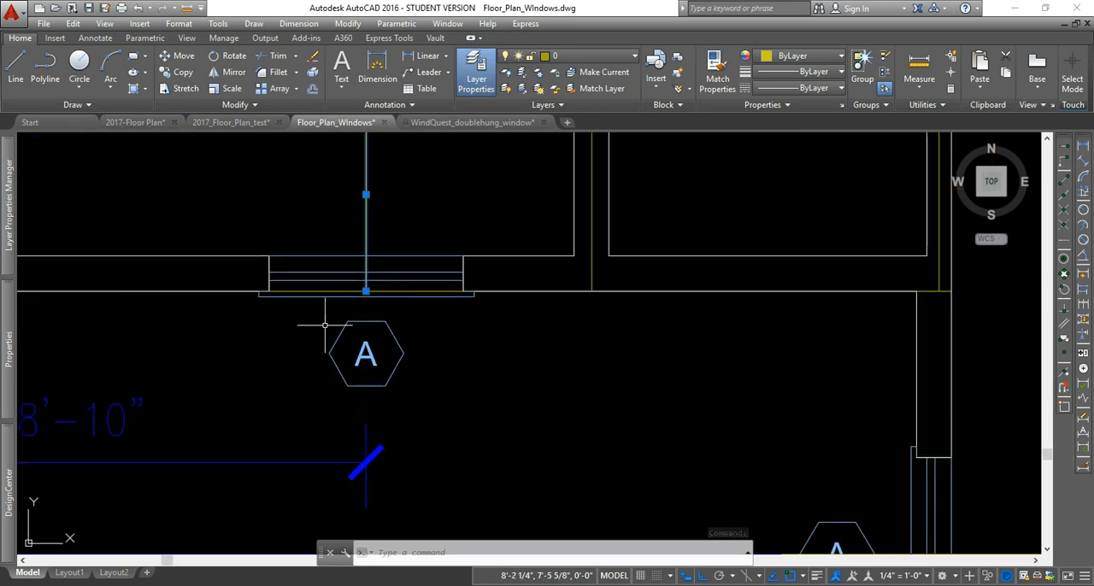
pyautogui.moveTo(342, 315)
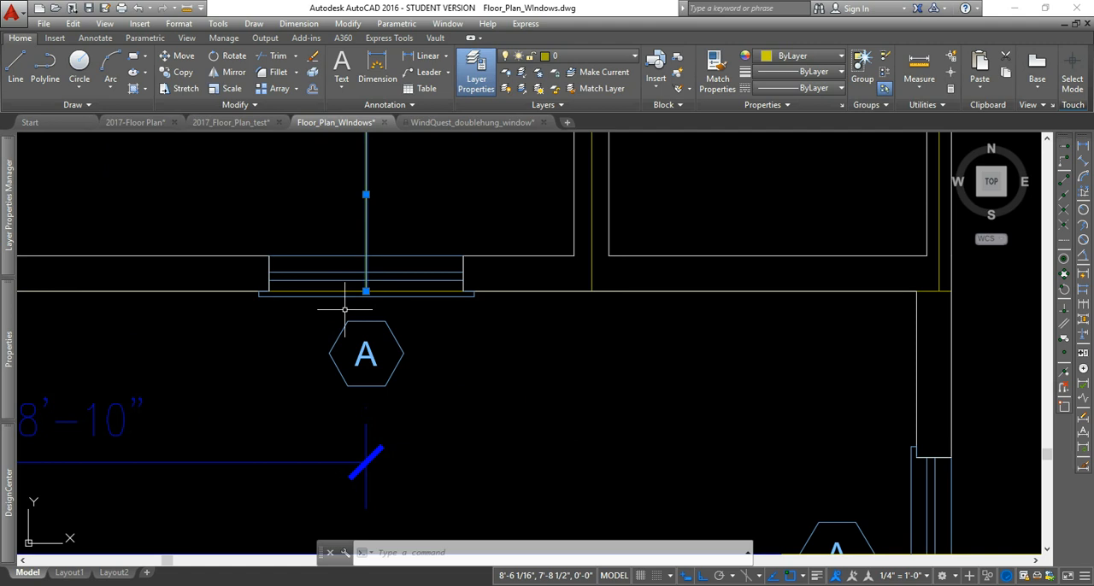
pyautogui.moveTo(333, 320)
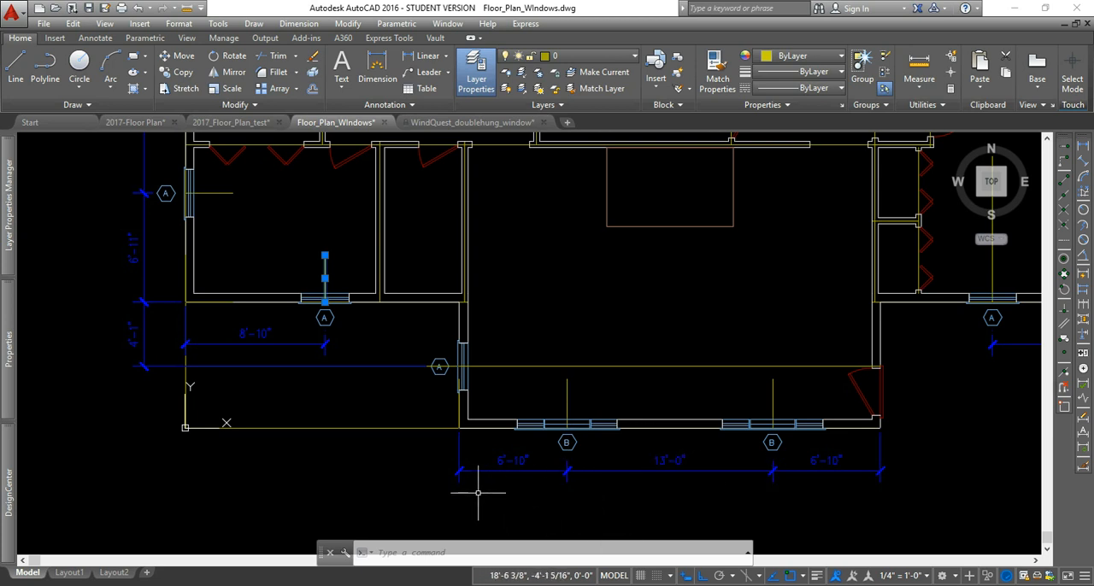
pyautogui.moveTo(520, 500)
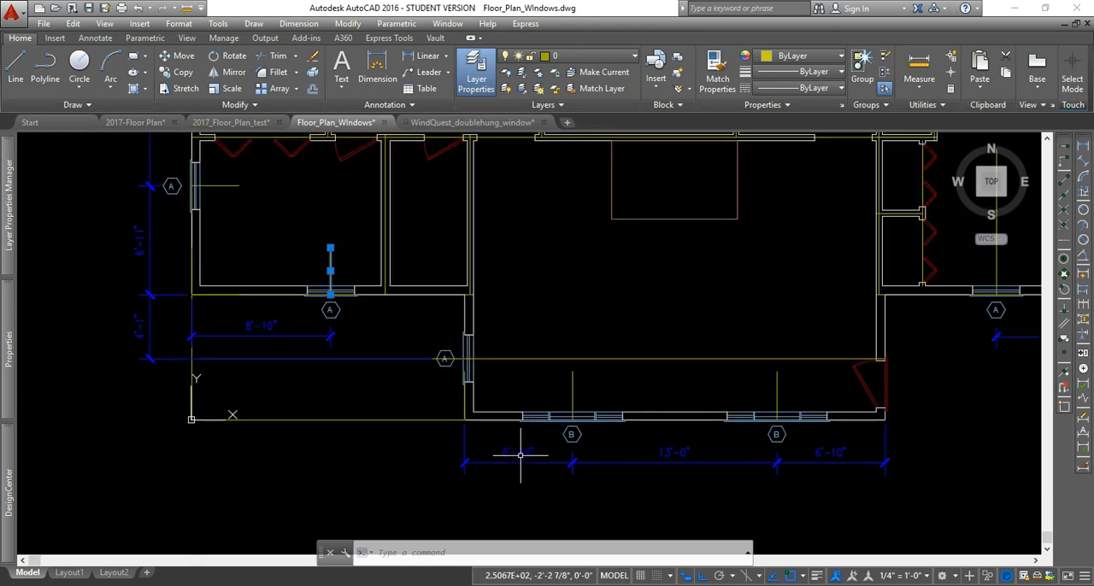
pyautogui.moveTo(520, 455)
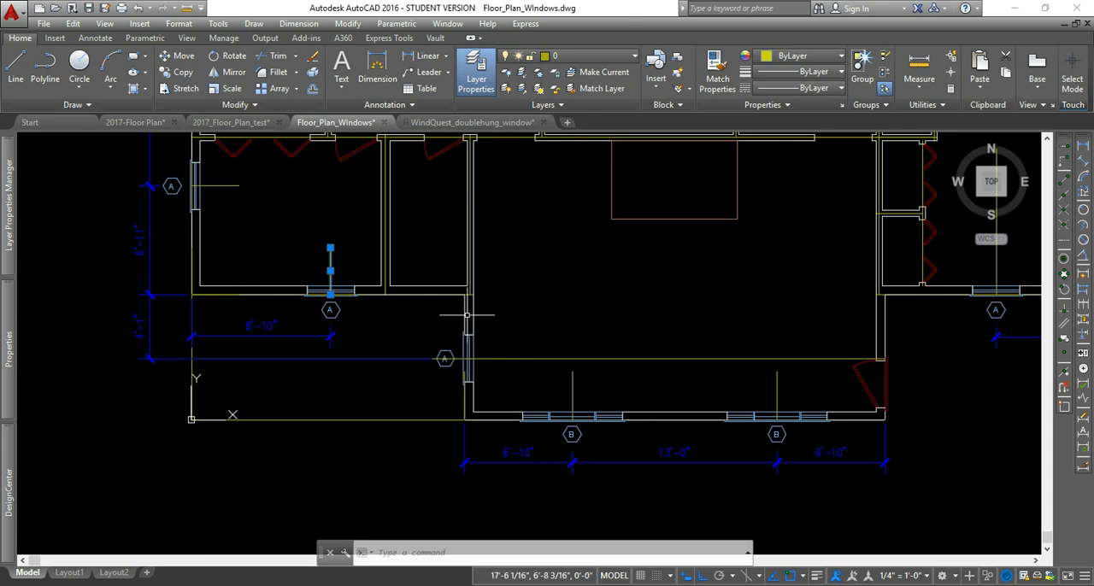
pyautogui.moveTo(529, 325)
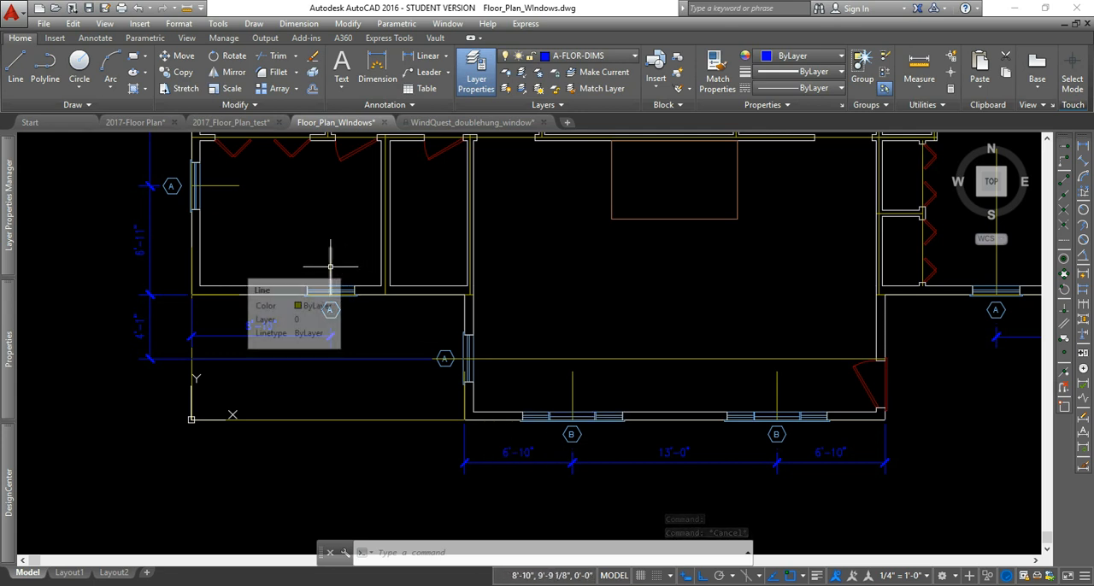
# Step: Make the 2017_Floor_Plan_test drawing active again
pyautogui.click(231, 123)
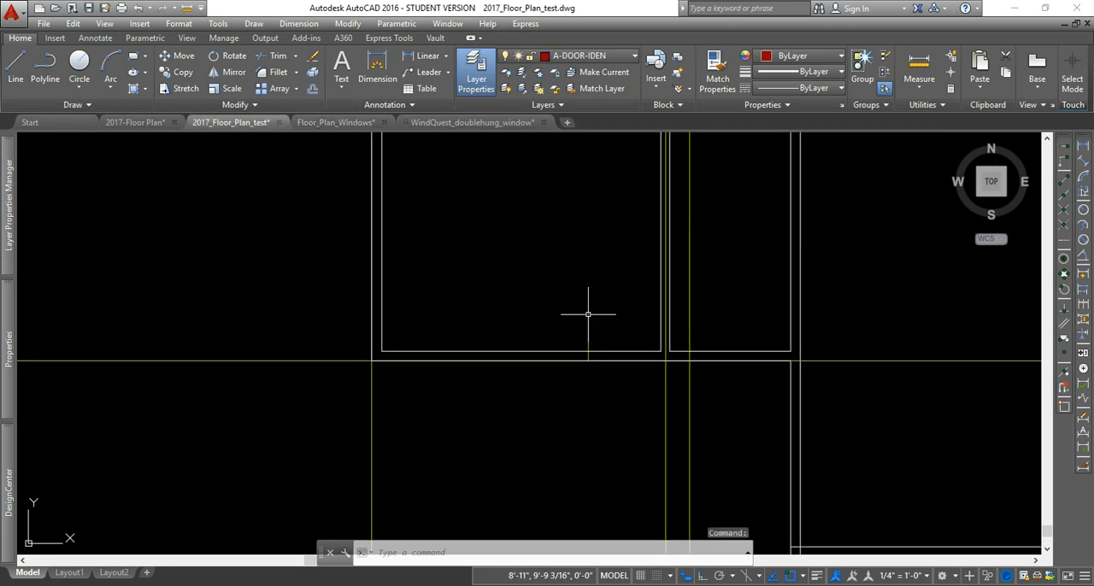
pyautogui.moveTo(461, 210)
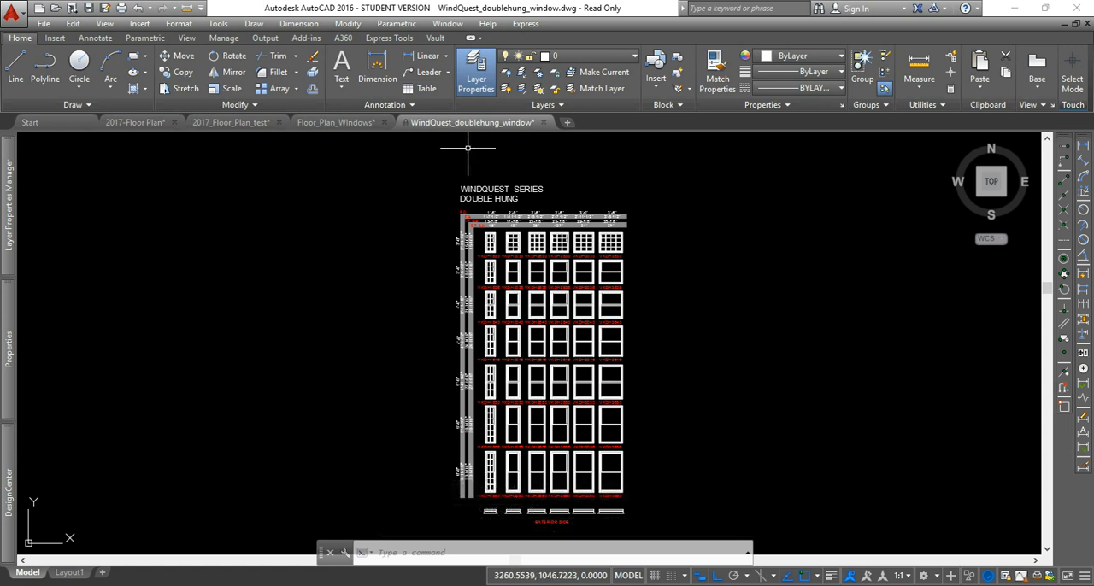
pyautogui.moveTo(547, 183)
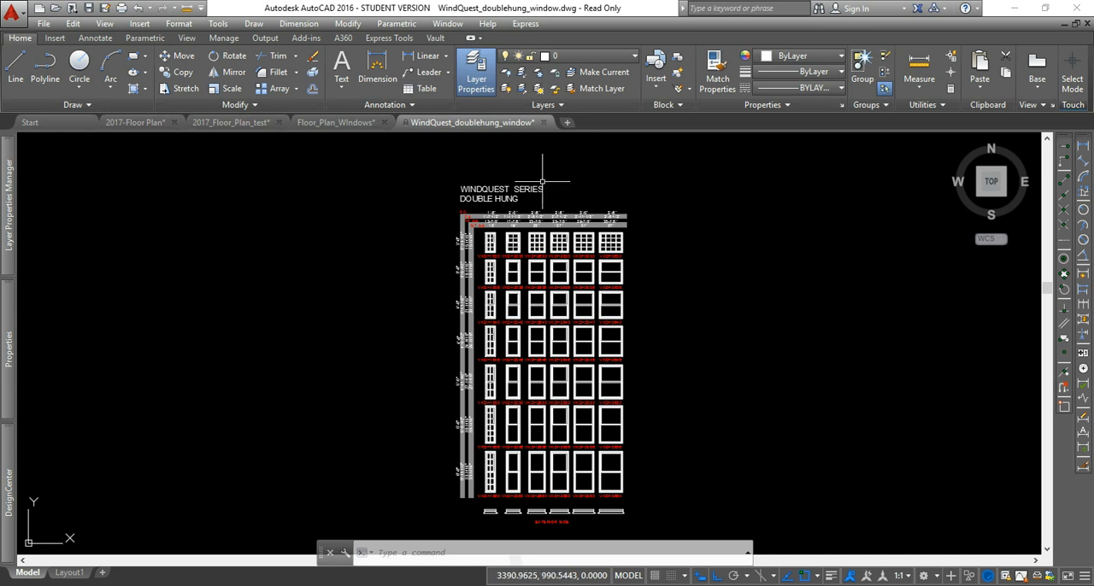
pyautogui.moveTo(520, 198)
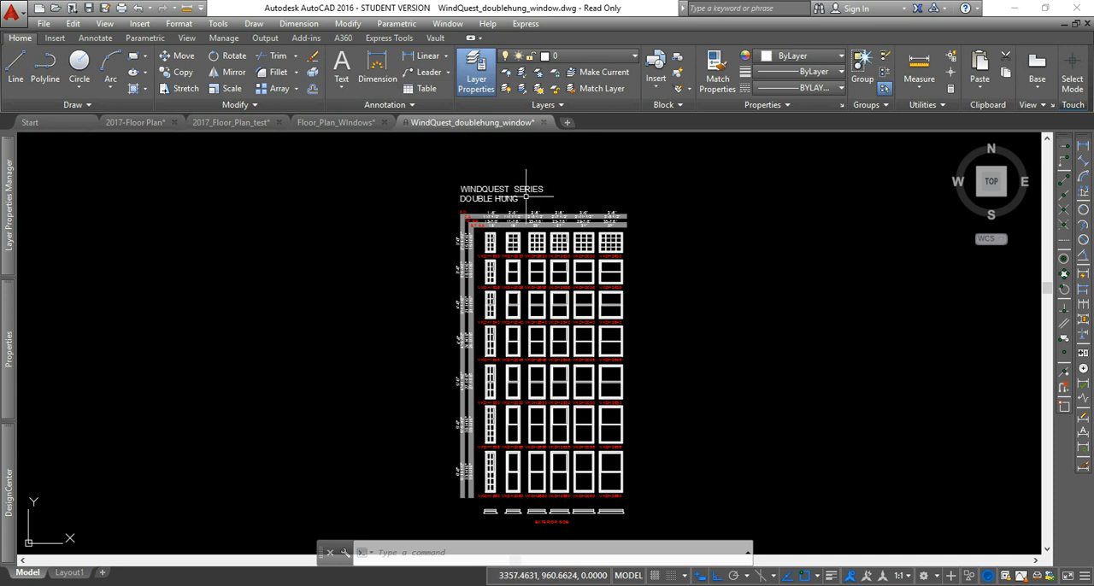
pyautogui.moveTo(593, 200)
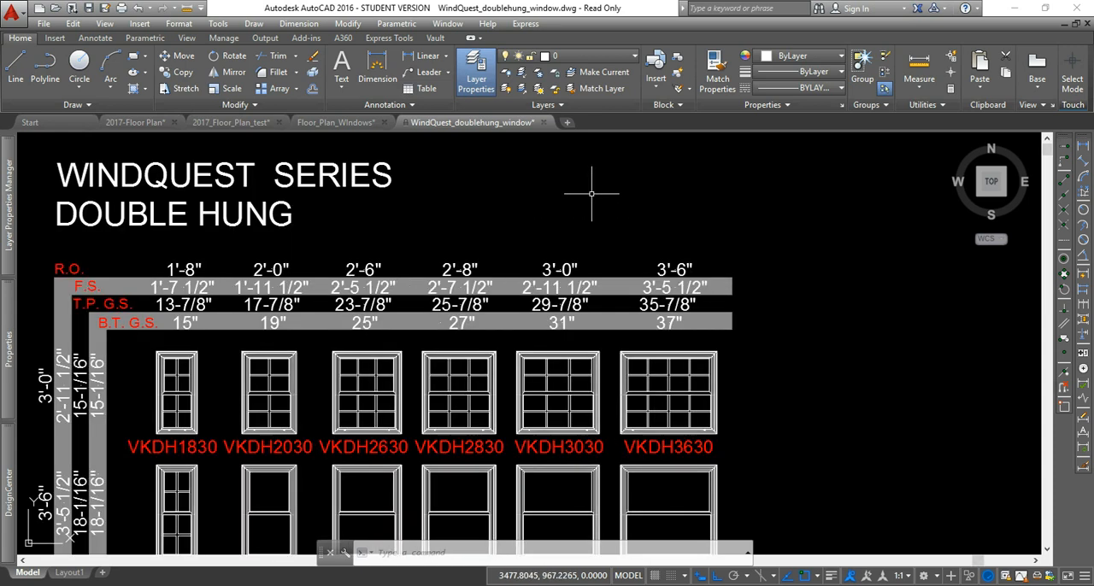
pyautogui.moveTo(96, 255)
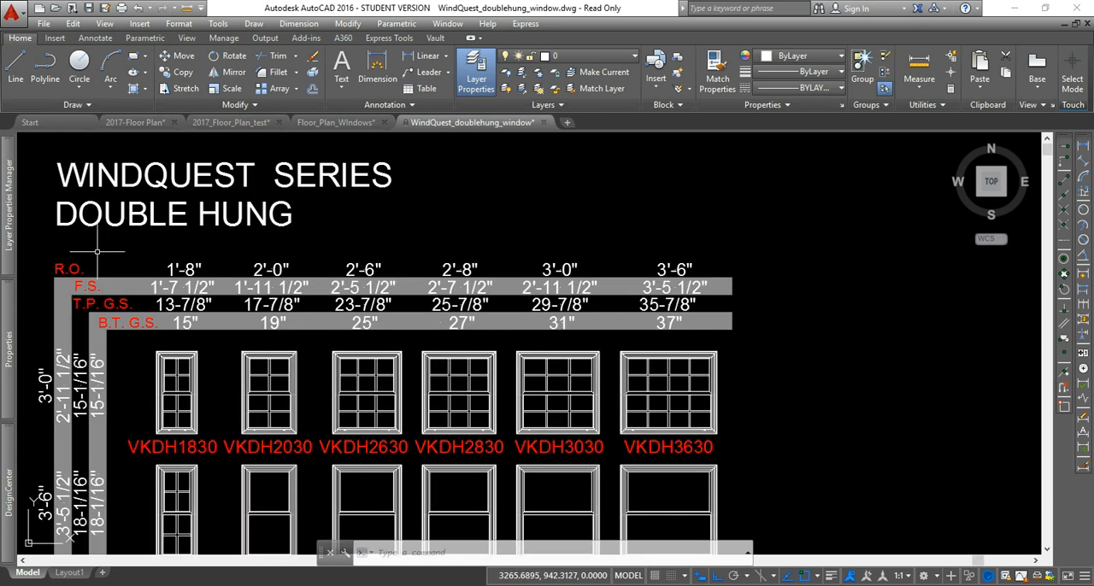
pyautogui.moveTo(544, 257)
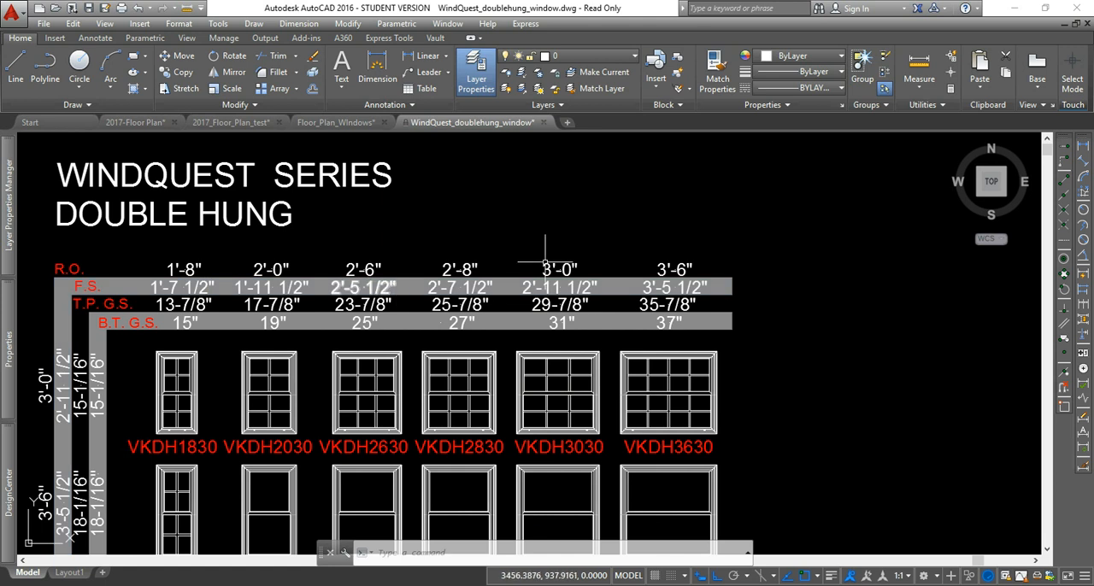
pyautogui.moveTo(41, 278)
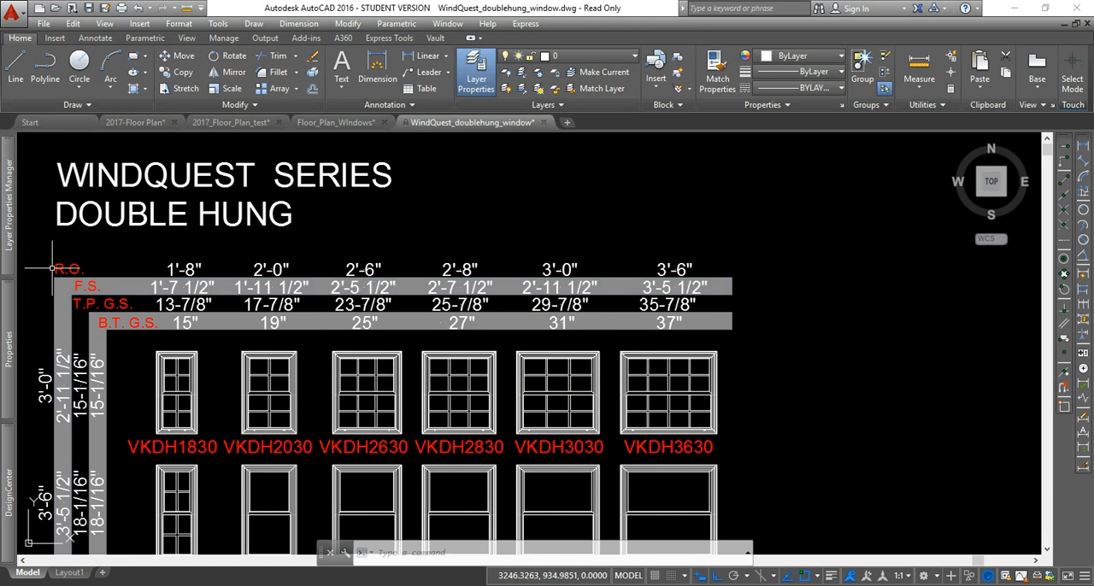
pyautogui.moveTo(38, 260)
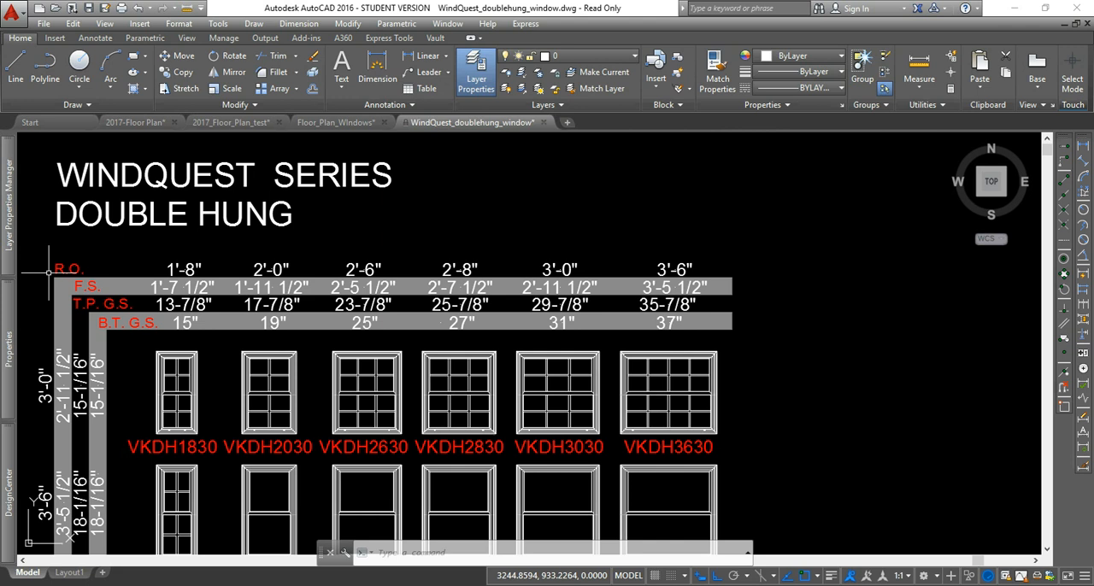
pyautogui.moveTo(46, 288)
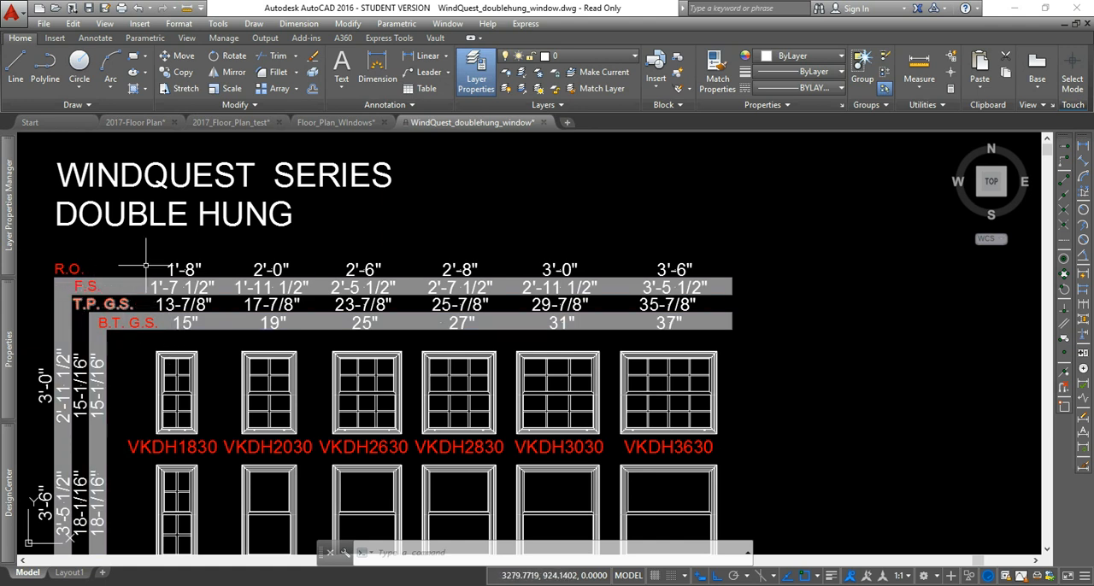
pyautogui.moveTo(557, 270)
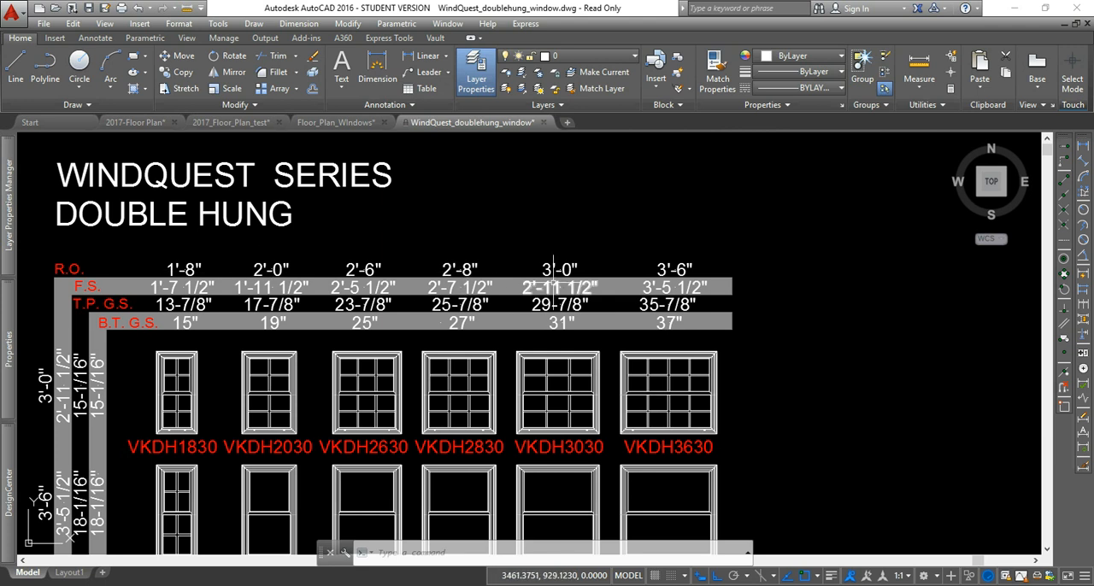
pyautogui.moveTo(267, 239)
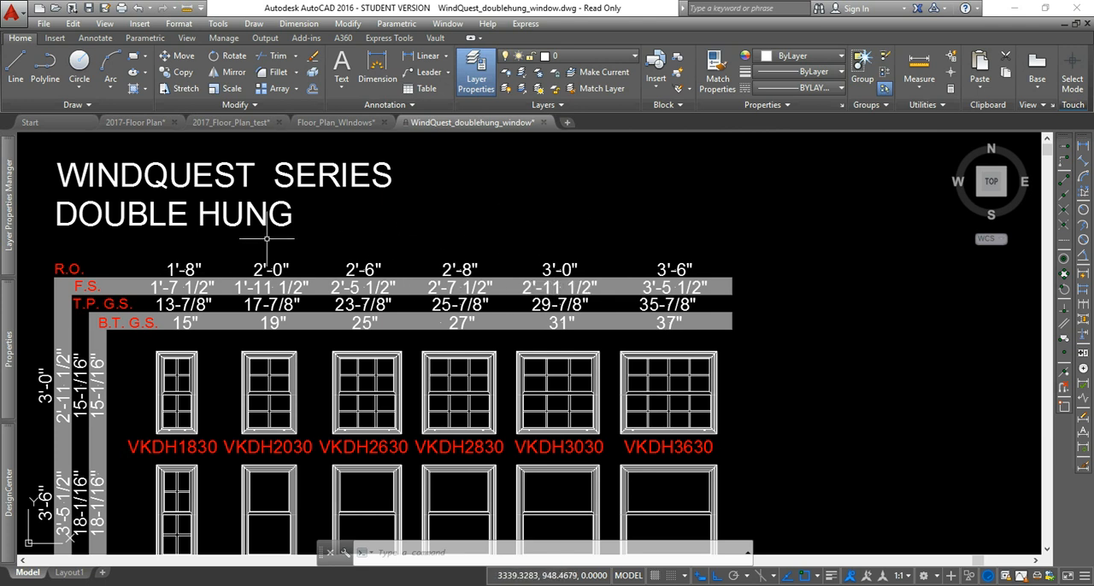
pyautogui.moveTo(482, 232)
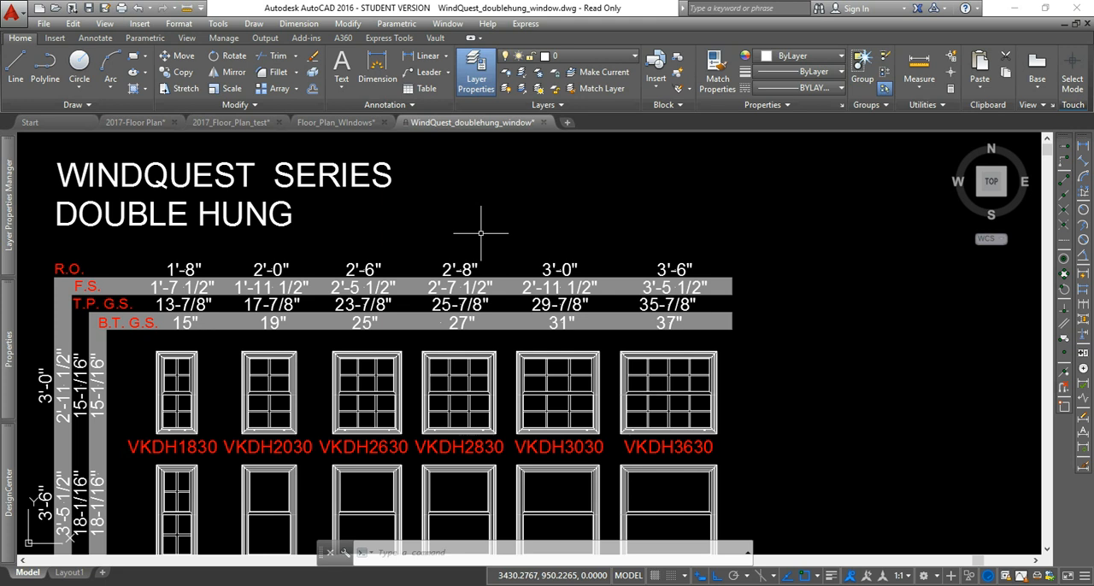
pyautogui.moveTo(171, 270)
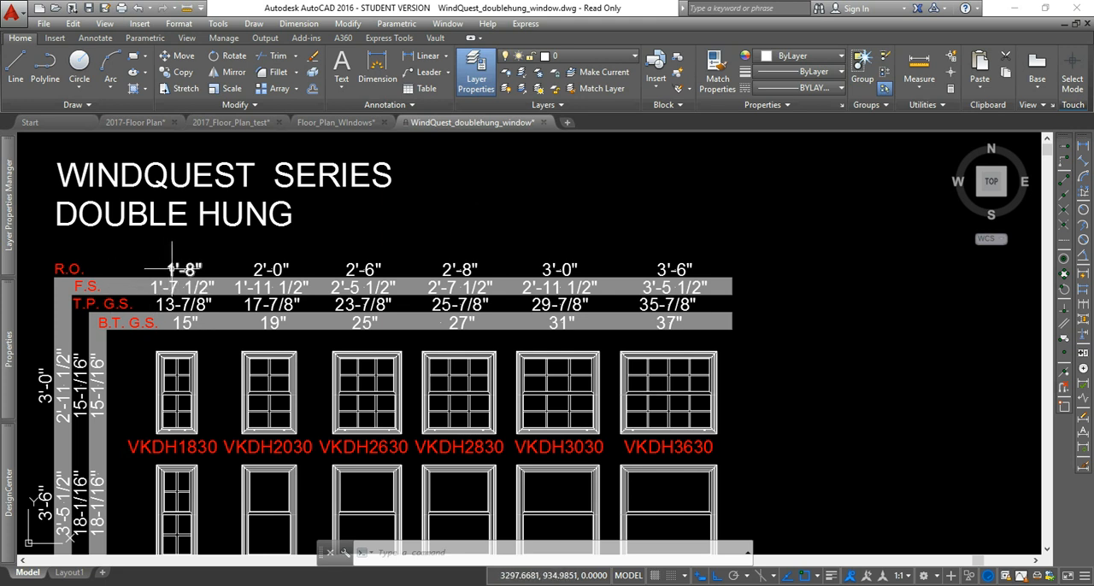
pyautogui.moveTo(287, 241)
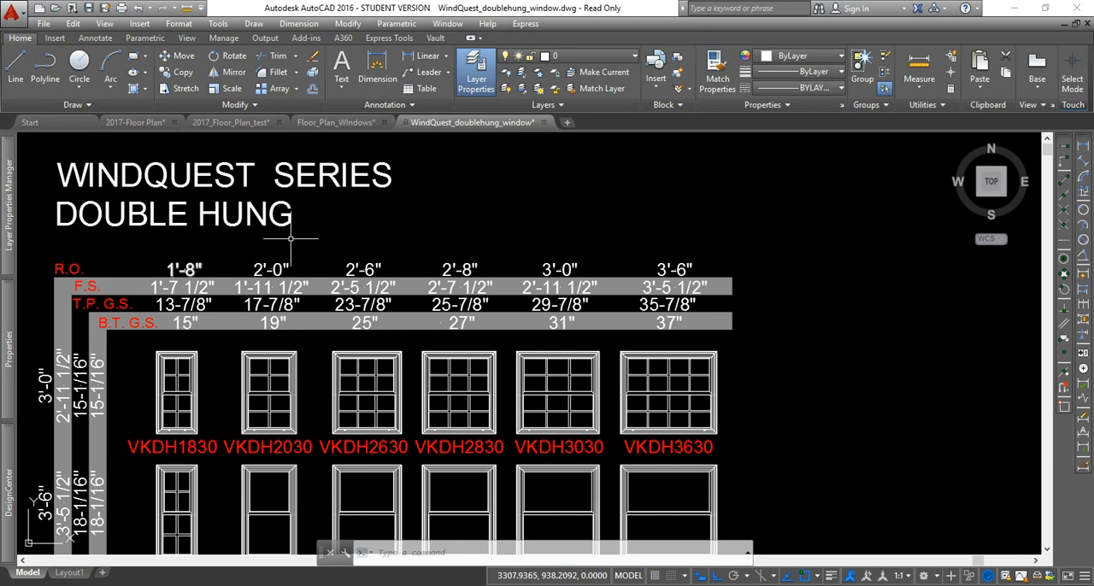
pyautogui.moveTo(398, 212)
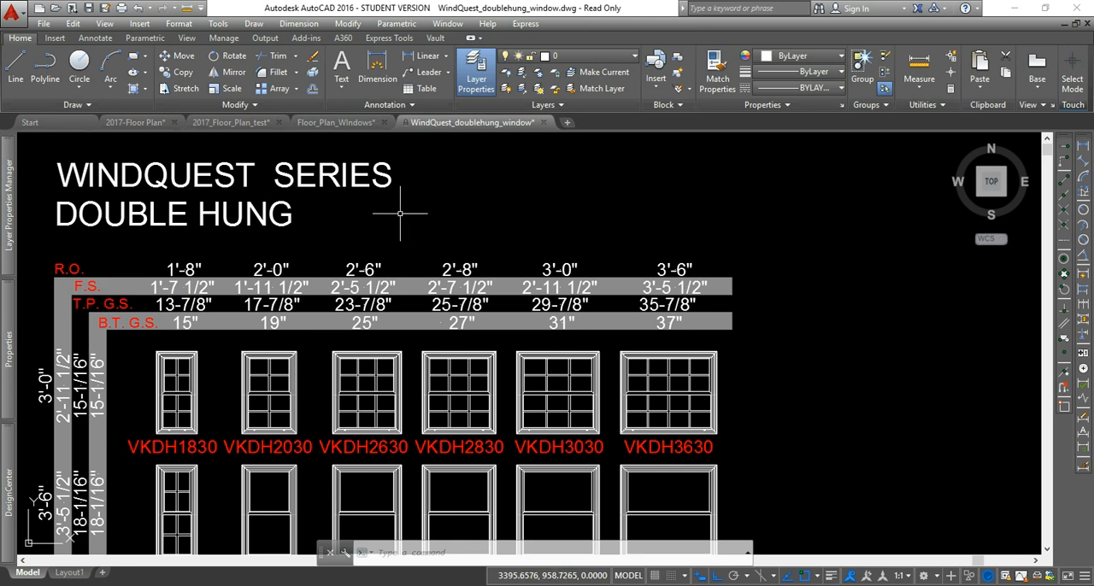
pyautogui.moveTo(441, 231)
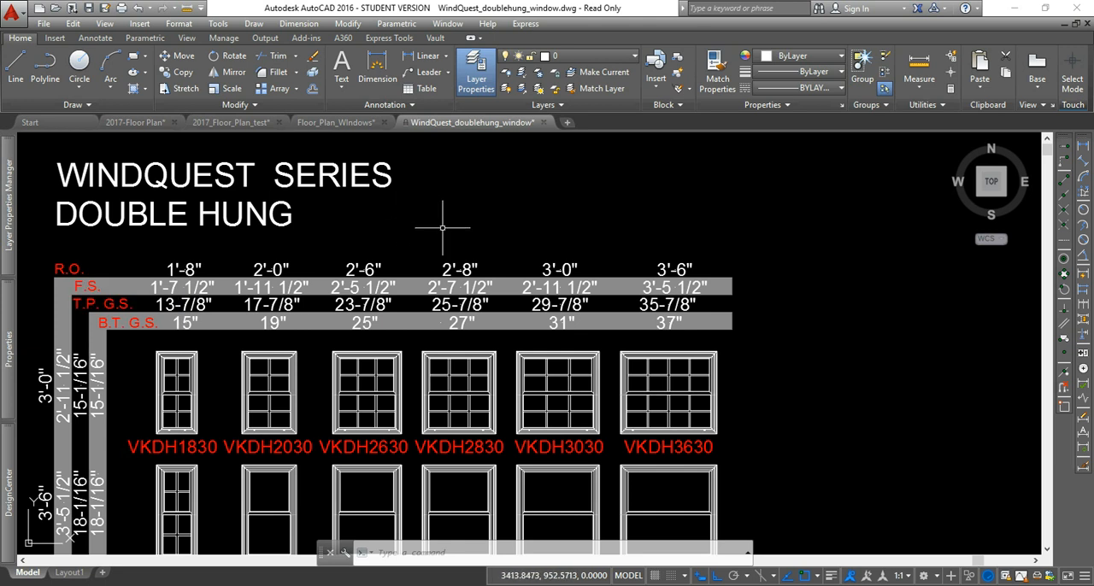
pyautogui.moveTo(489, 257)
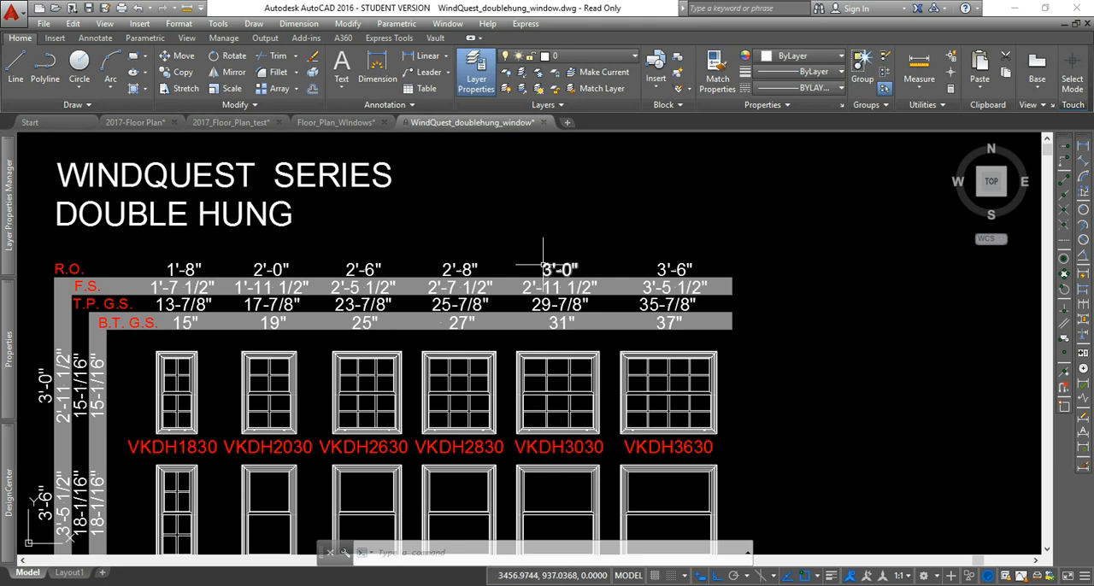
pyautogui.moveTo(559, 270)
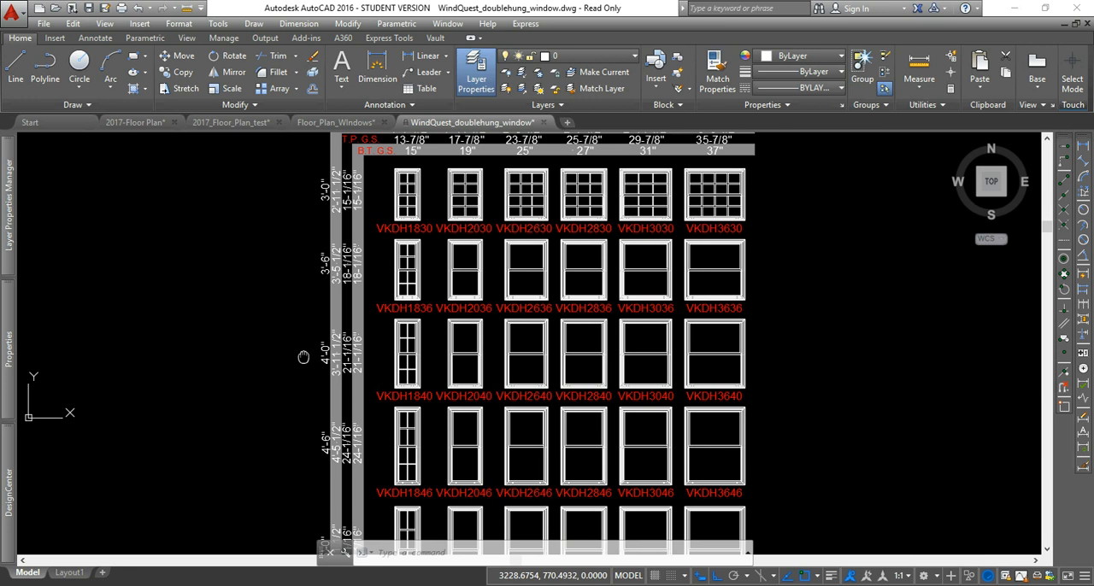
# Step: Pan the catalogue down to the exterior-side plan symbols of the VKDH3060 window
pyautogui.scroll(-3)
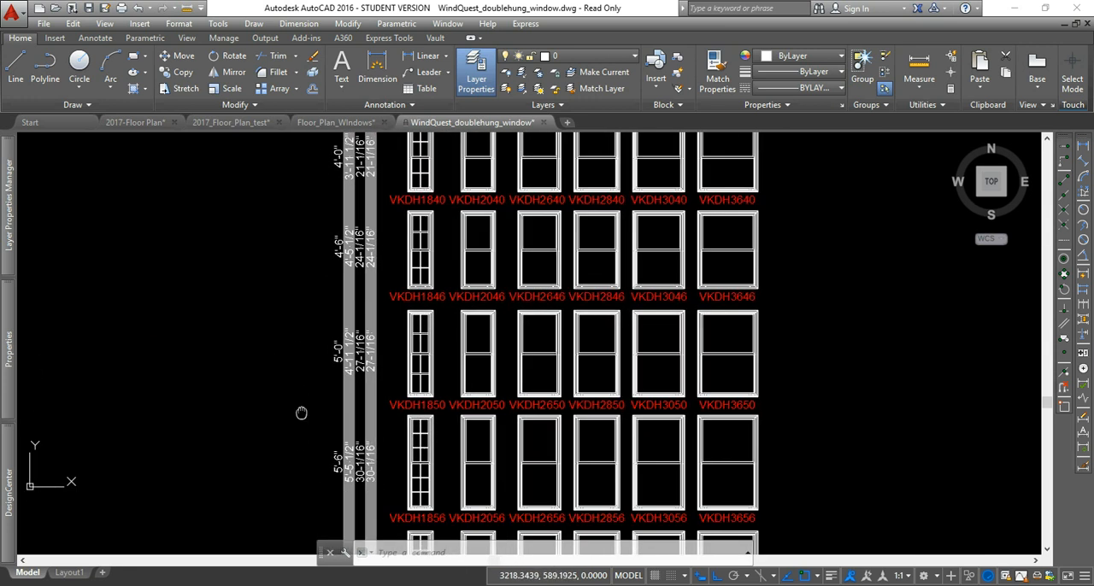
pyautogui.moveTo(301, 414); pyautogui.dragTo(231, 443)
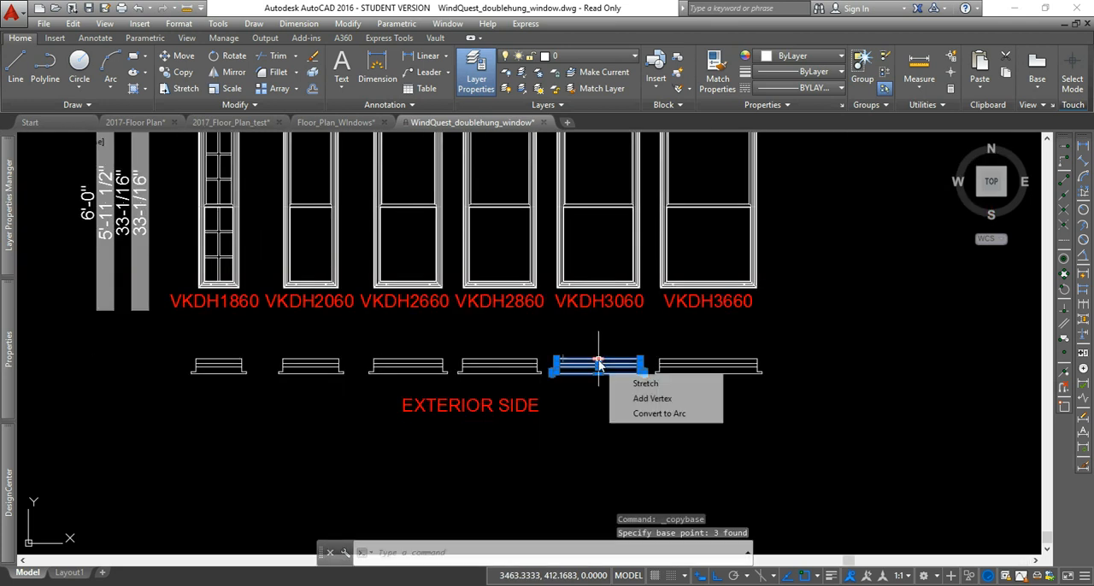
# Step: Paste the window symbol as a block into 2017_Floor_Plan_test and set layer A-GLAZ current
pyautogui.click(230, 123)
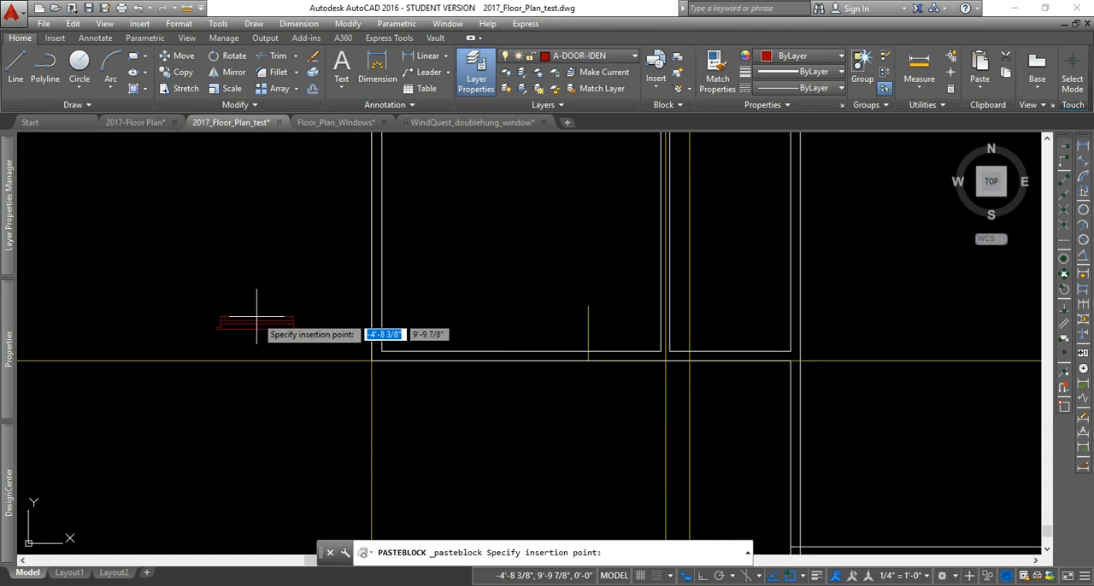
pyautogui.click(256, 318)
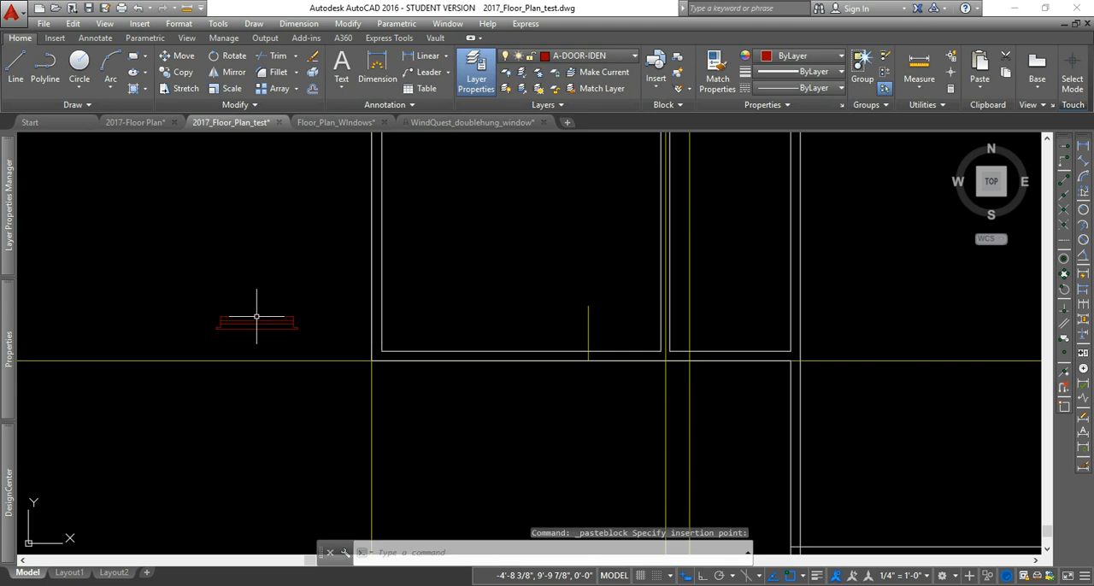
pyautogui.moveTo(607, 54)
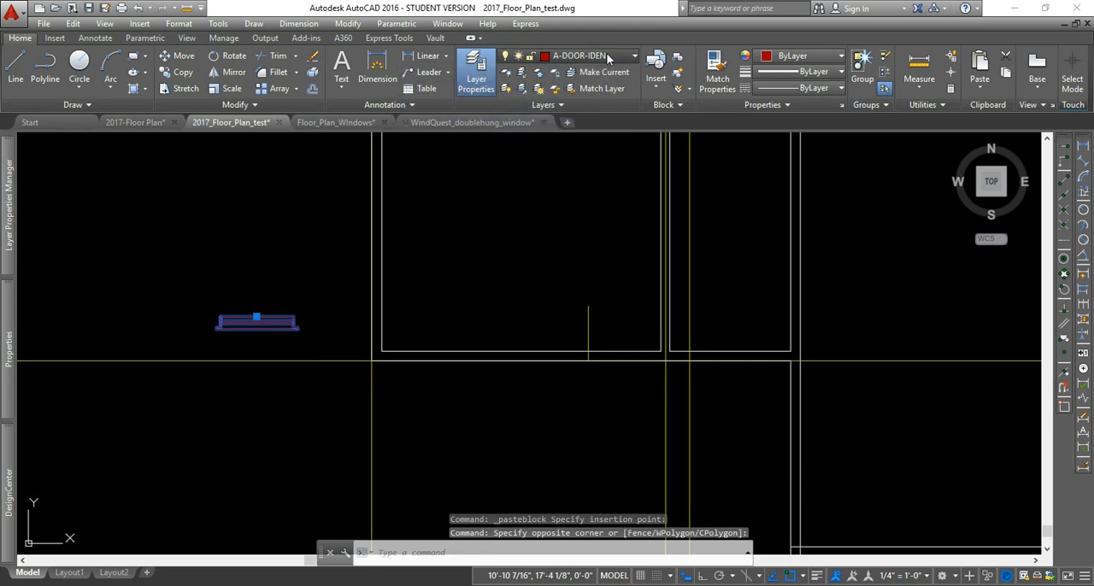
pyautogui.moveTo(626, 58)
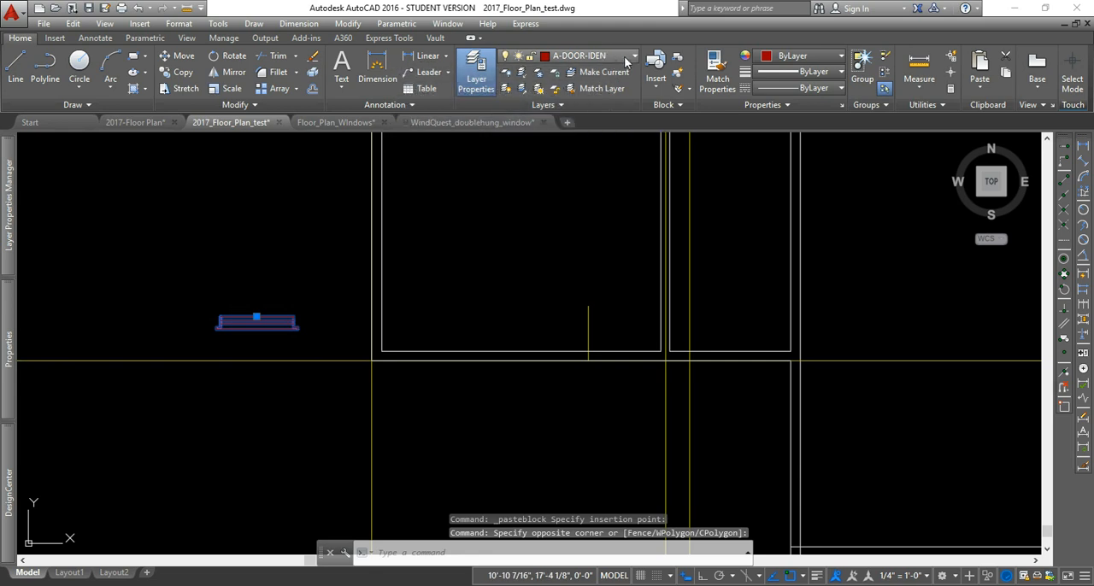
pyautogui.click(639, 55)
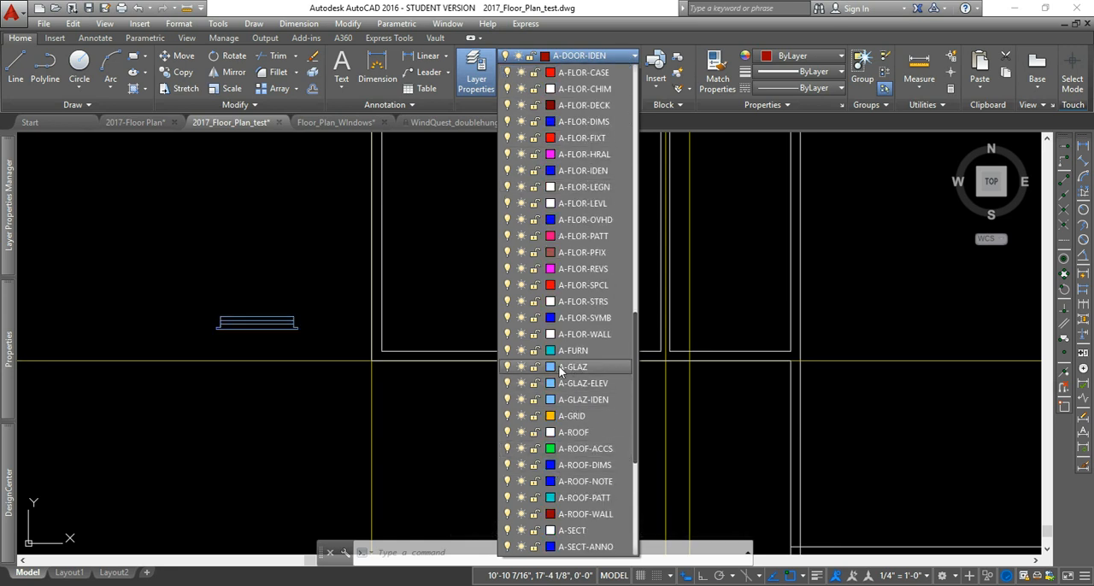
pyautogui.click(575, 366)
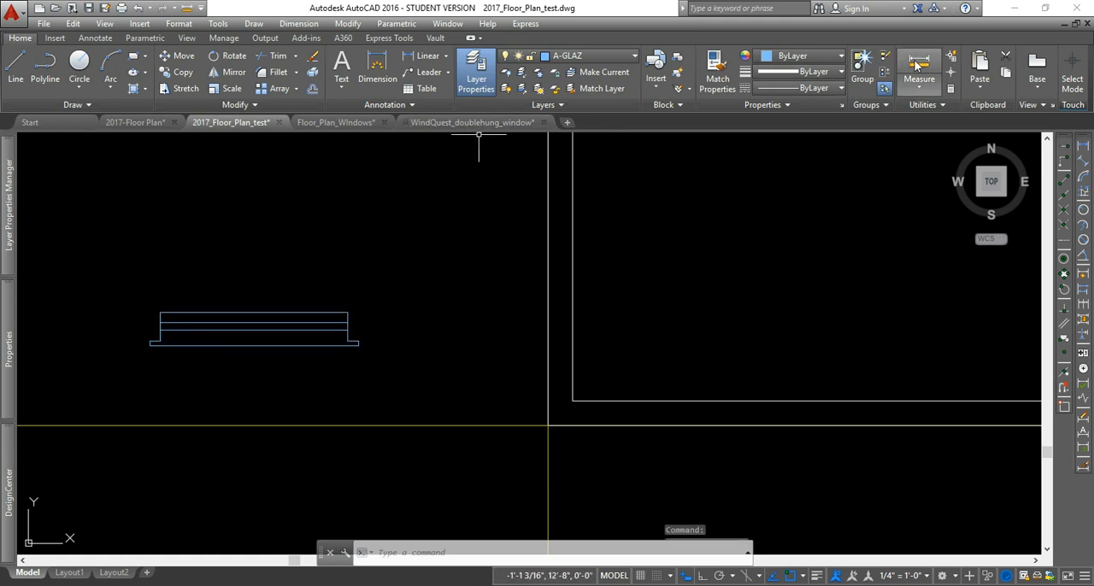
# Step: Select the pasted window block and bring up its shortcut menu
pyautogui.click(916, 64)
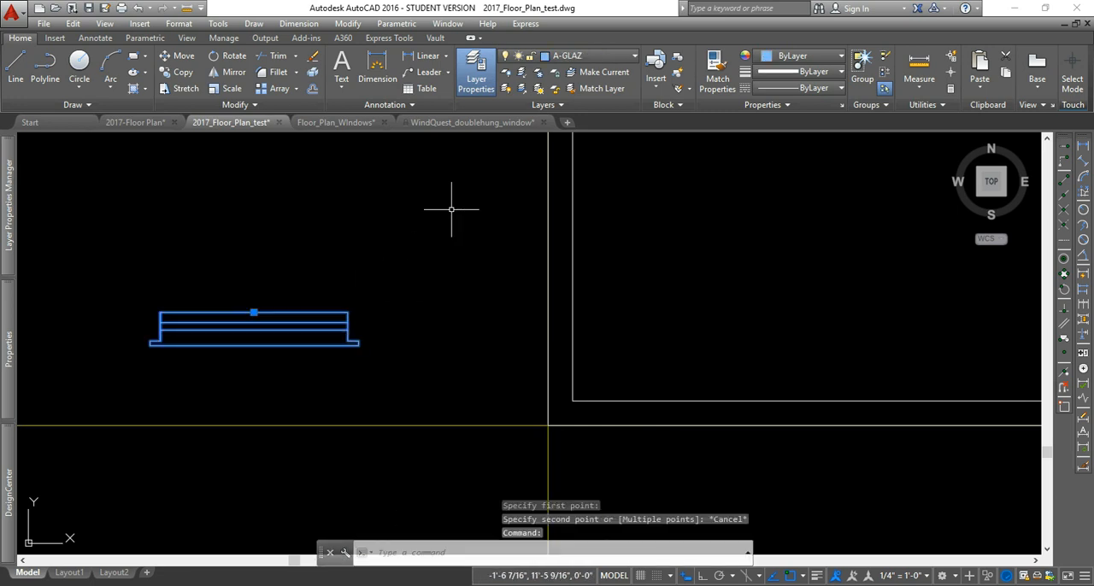
pyautogui.rightClick(451, 211)
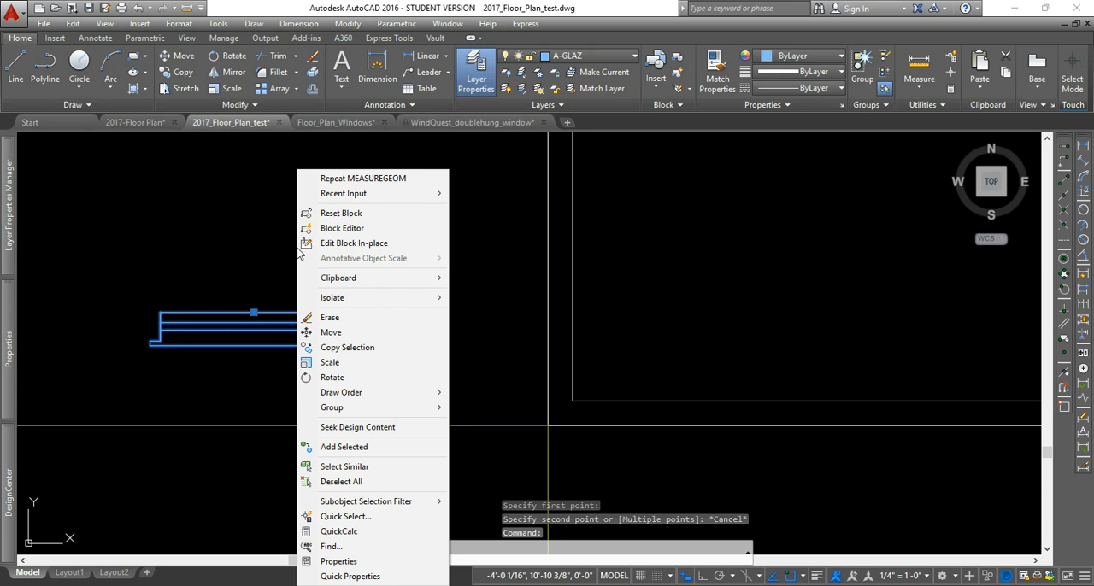
# Step: Edit the window block and grip-stretch its ends in by 5" to narrow it
pyautogui.click(342, 229)
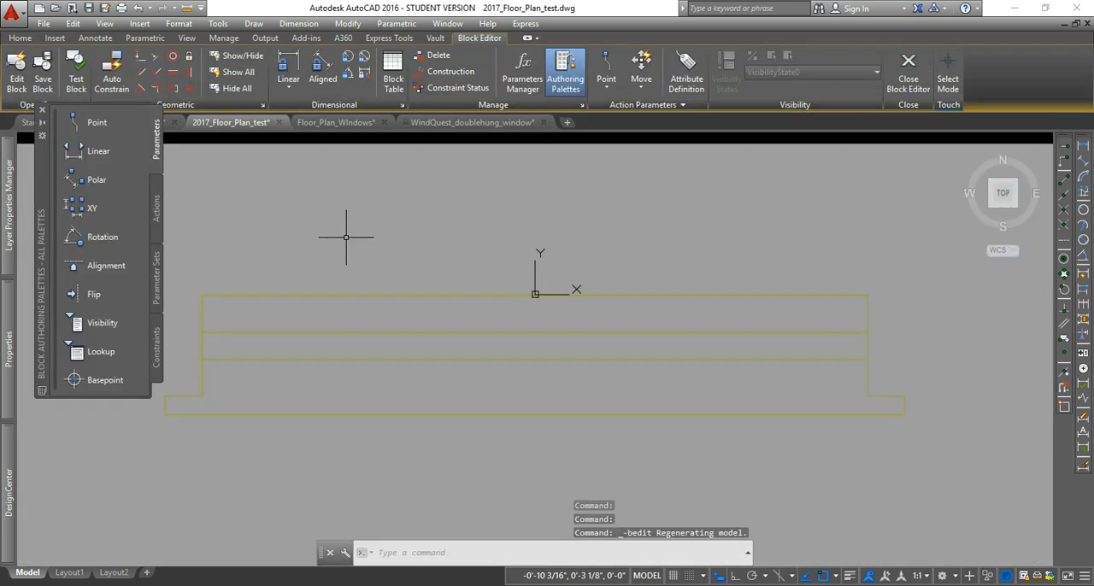
pyautogui.moveTo(666, 260)
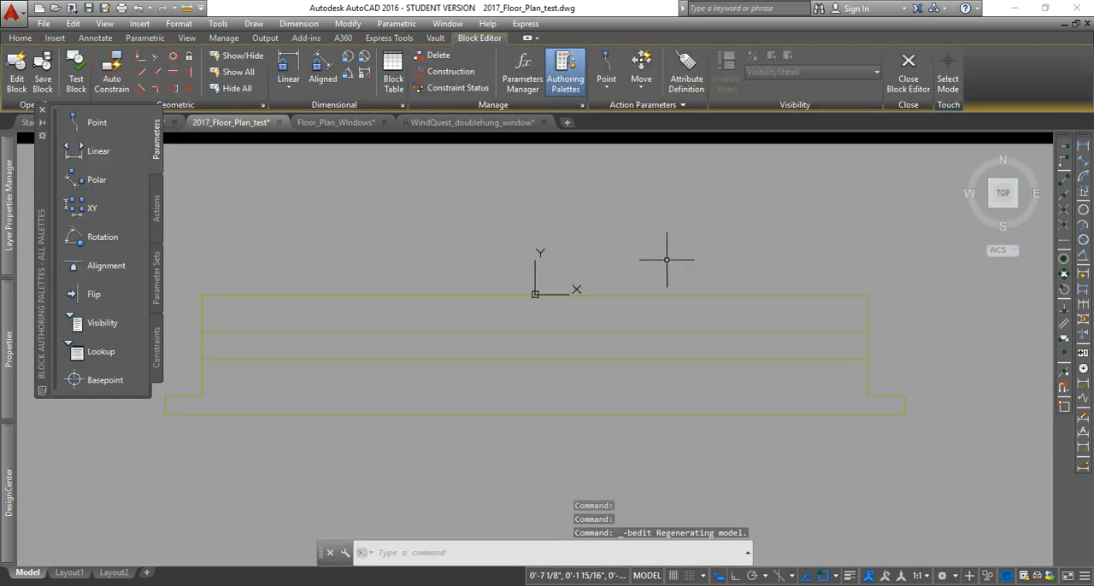
pyautogui.moveTo(927, 347)
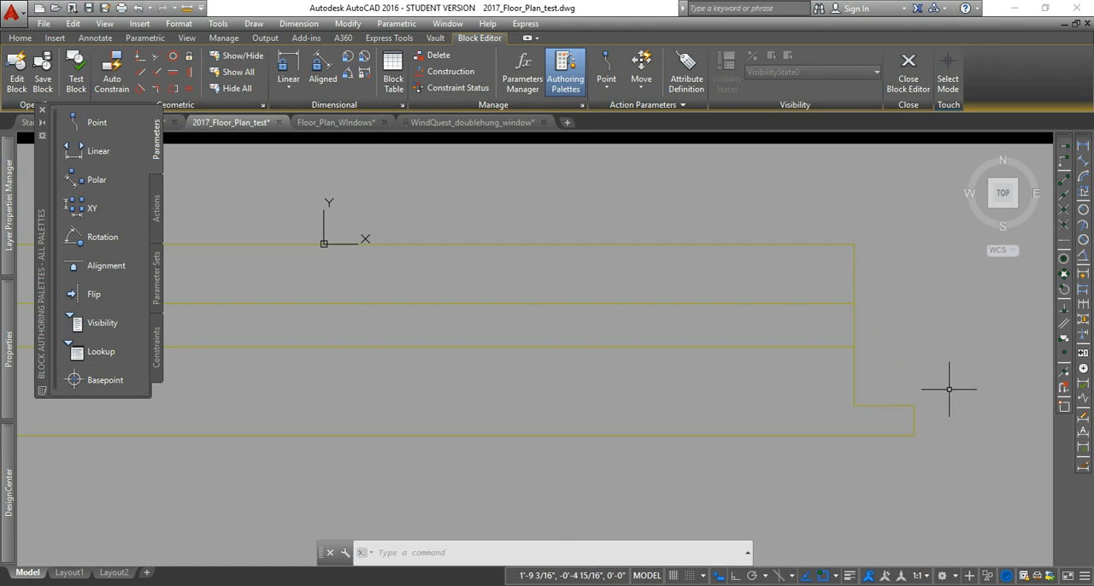
pyautogui.moveTo(906, 404)
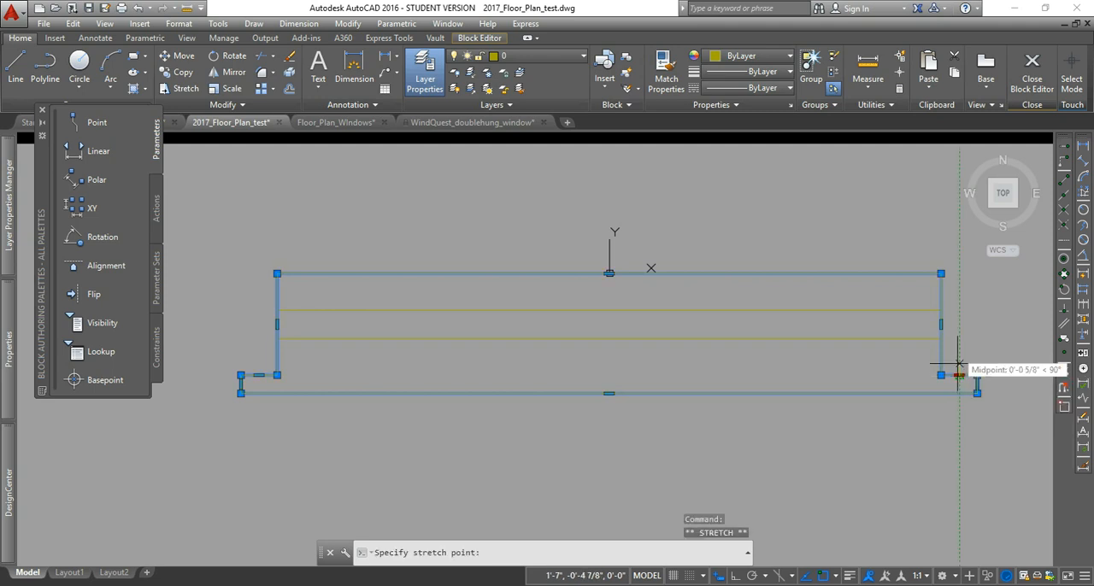
pyautogui.rightClick(954, 365)
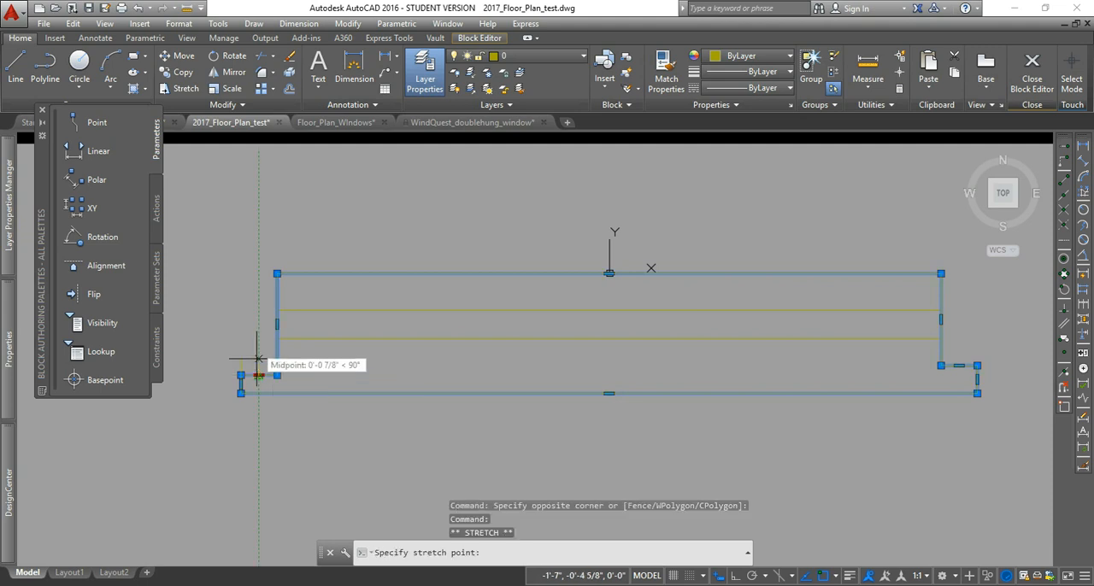
pyautogui.click(256, 357)
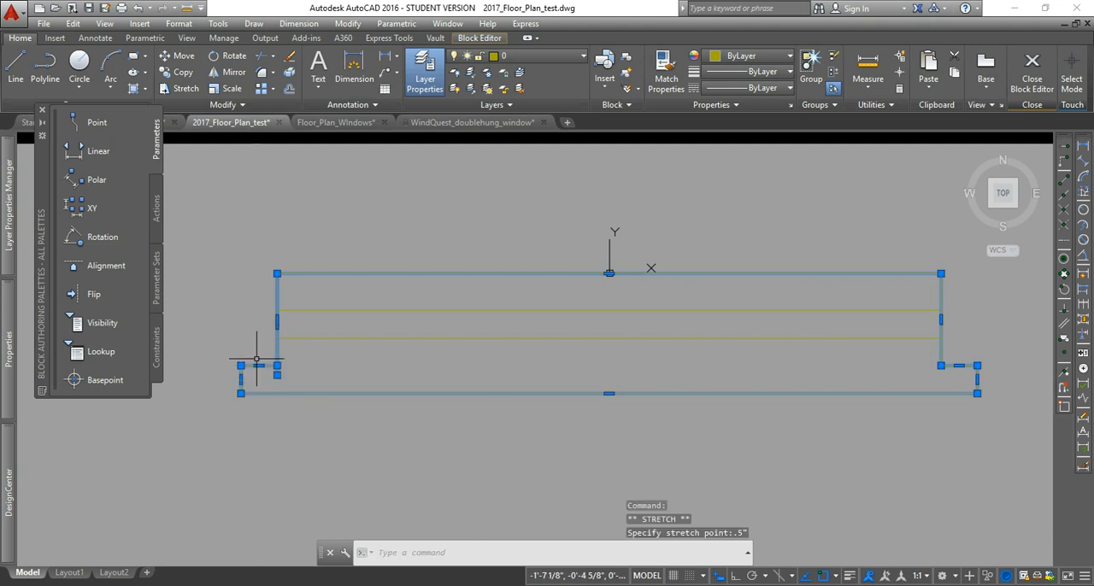
pyautogui.moveTo(608, 393)
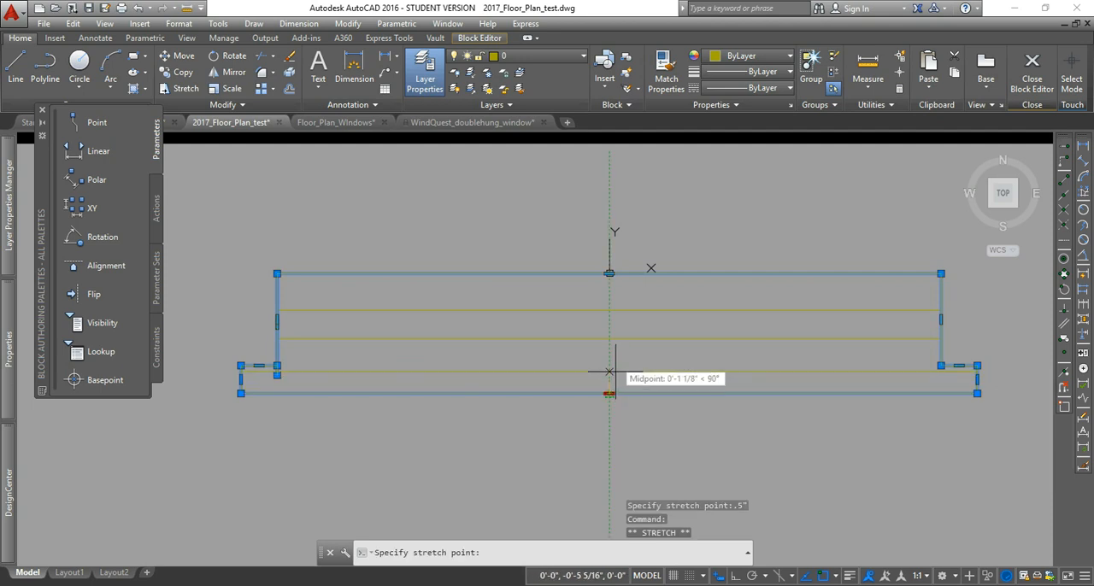
pyautogui.click(613, 394)
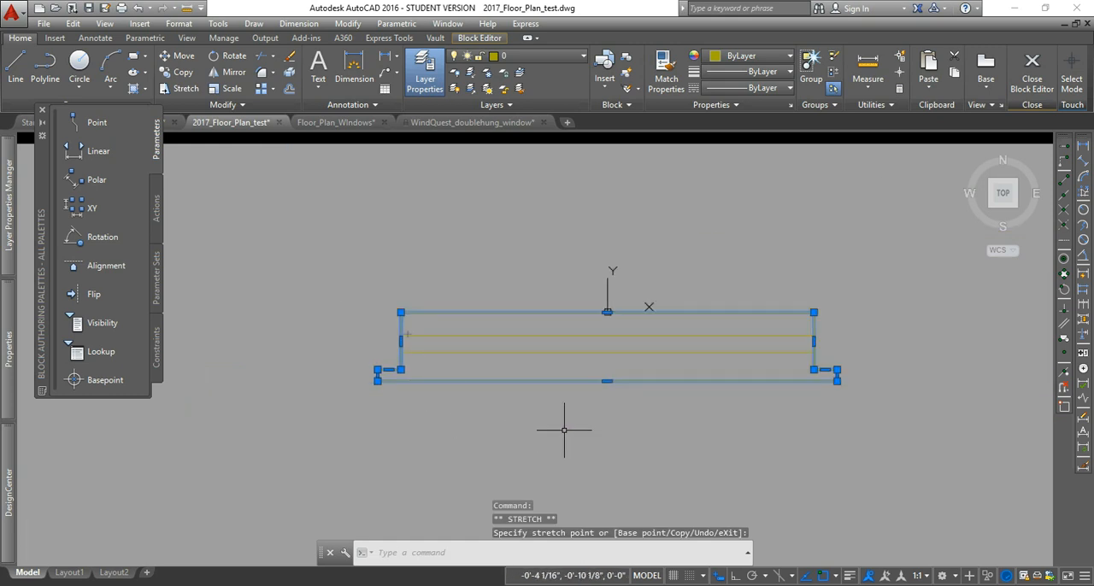
pyautogui.moveTo(581, 434)
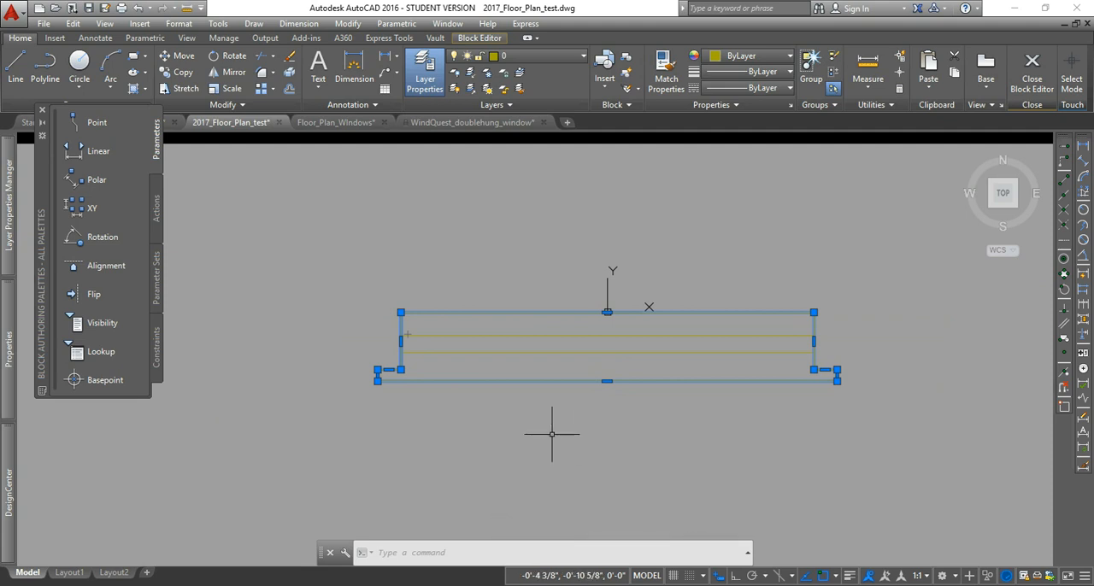
pyautogui.moveTo(508, 430)
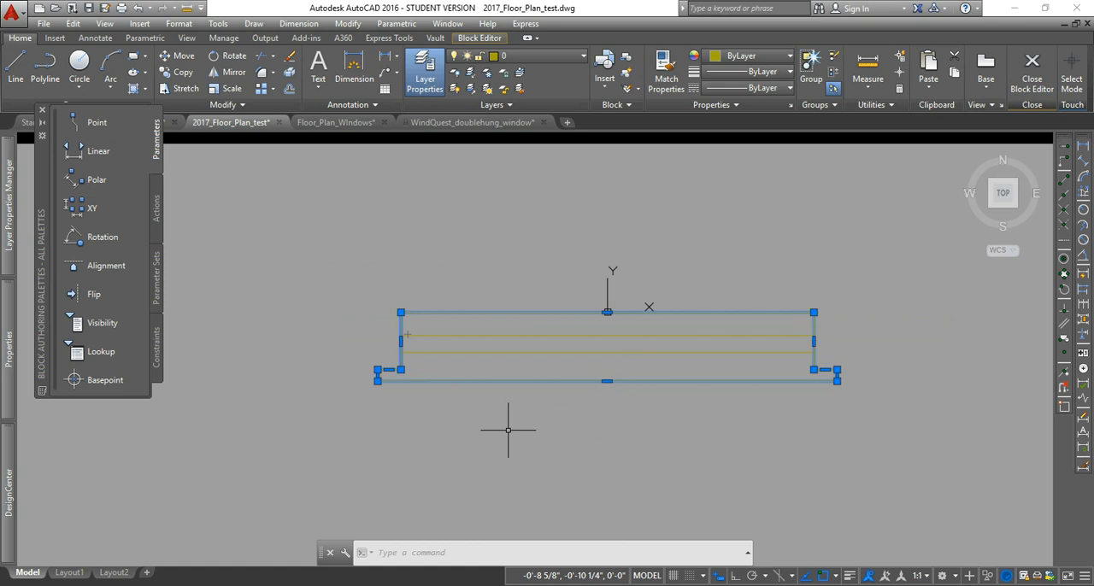
pyautogui.rightClick(508, 431)
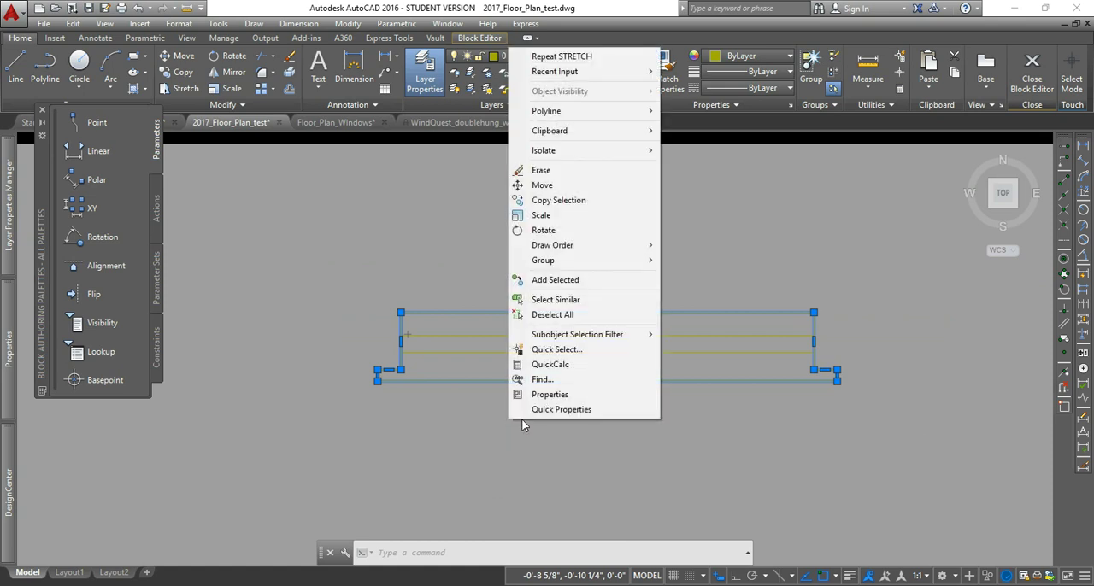
pyautogui.moveTo(417, 196)
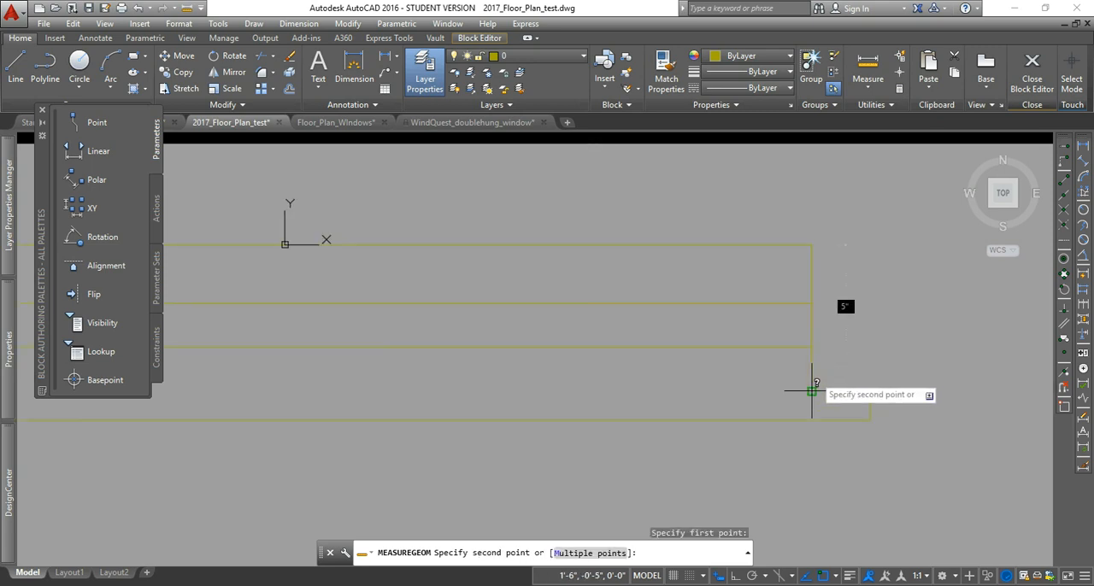
pyautogui.moveTo(812, 370)
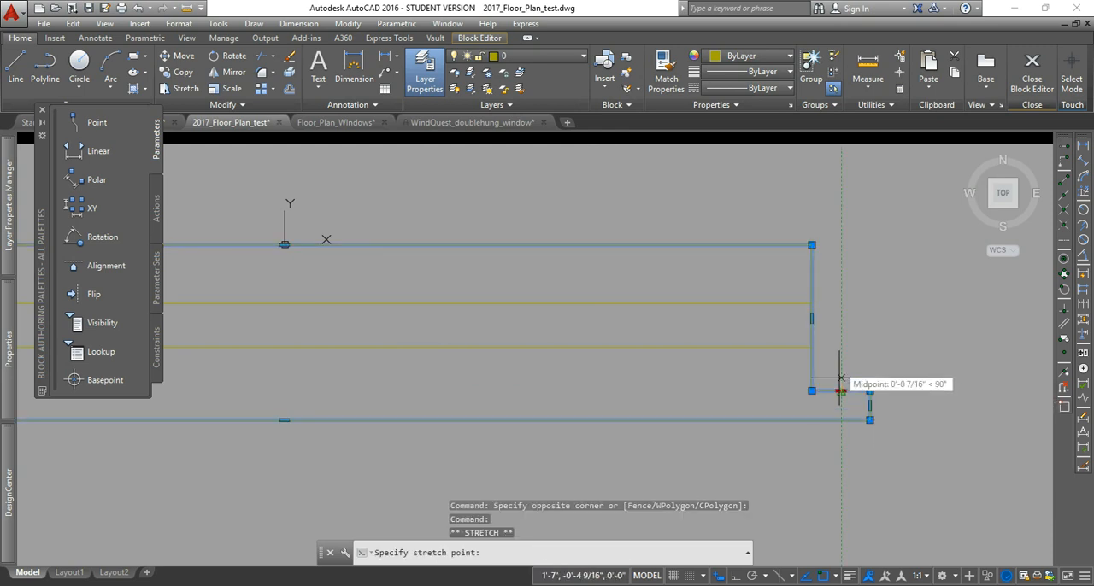
# Step: Stretch the right end back .25, check the distance, and close the Block Editor
pyautogui.write('.25')
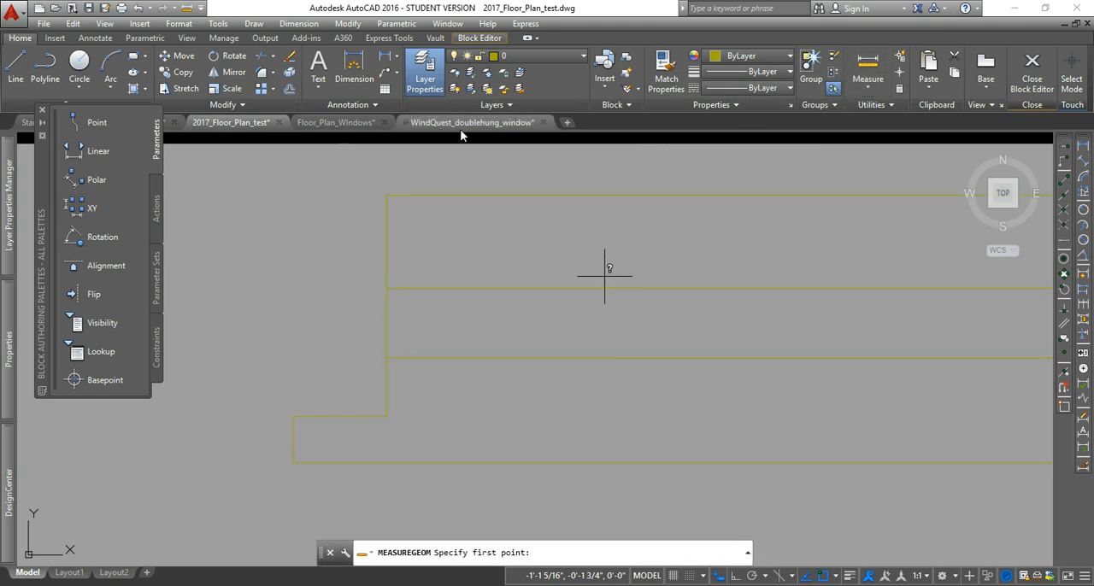
pyautogui.click(388, 195)
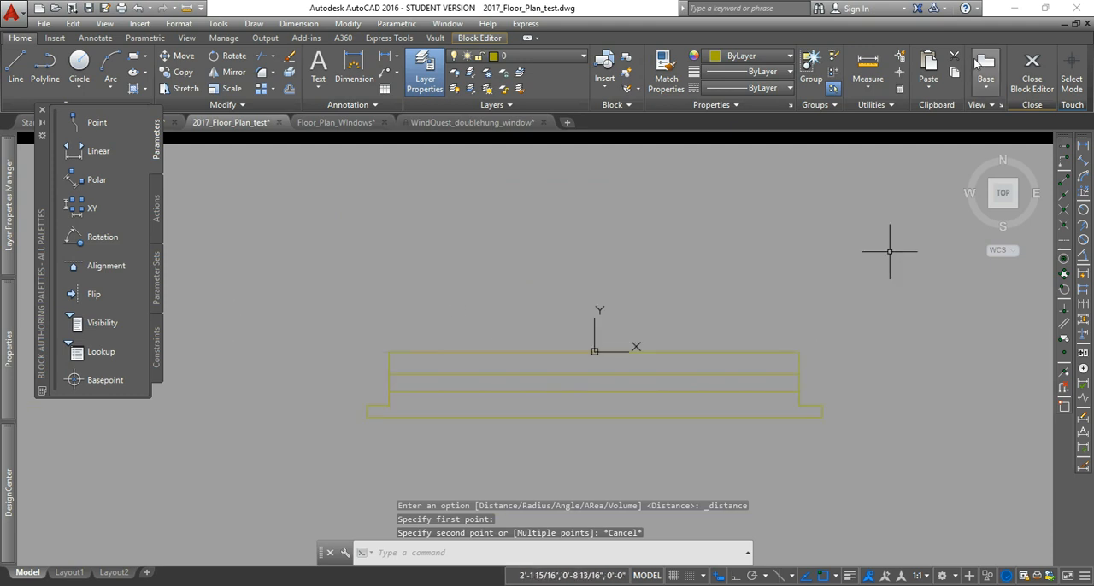
pyautogui.click(1029, 65)
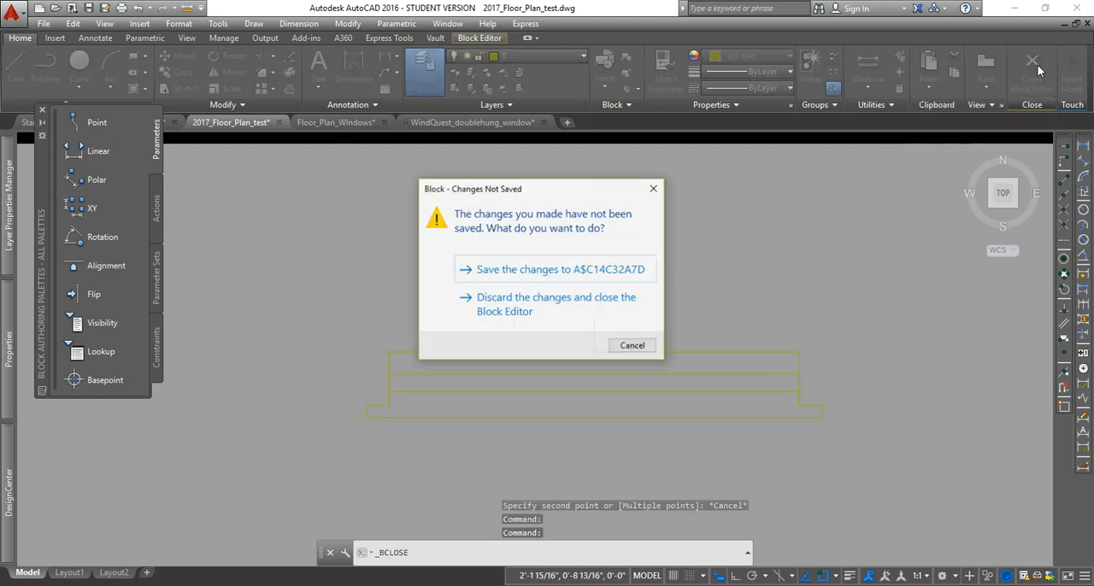
pyautogui.moveTo(544, 274)
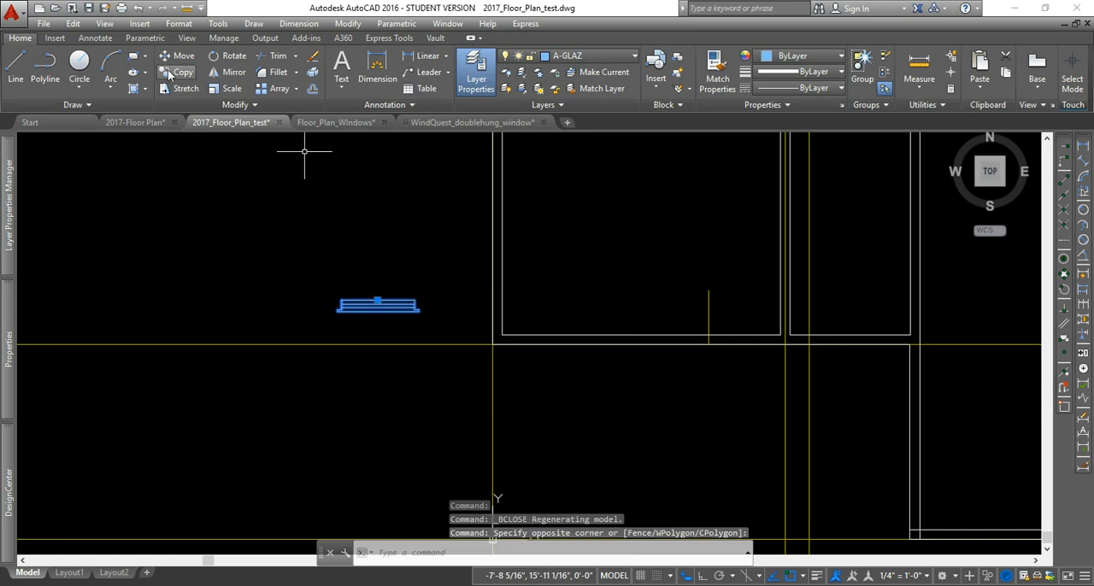
# Step: Copy the double-hung window block into the bottom wall of the room
pyautogui.click(178, 72)
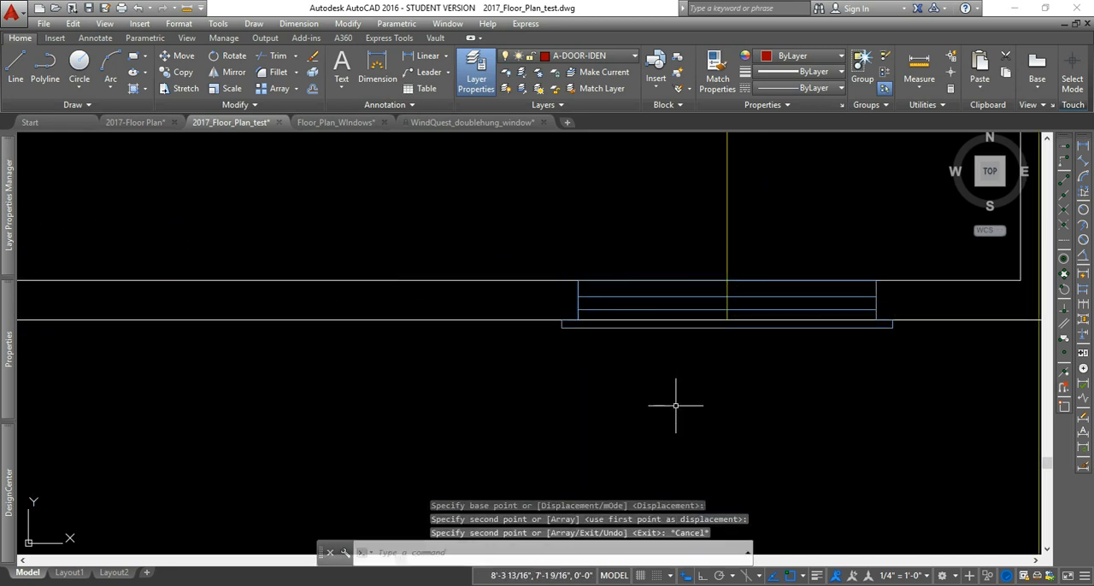
pyautogui.moveTo(675, 407); pyautogui.dragTo(605, 386)
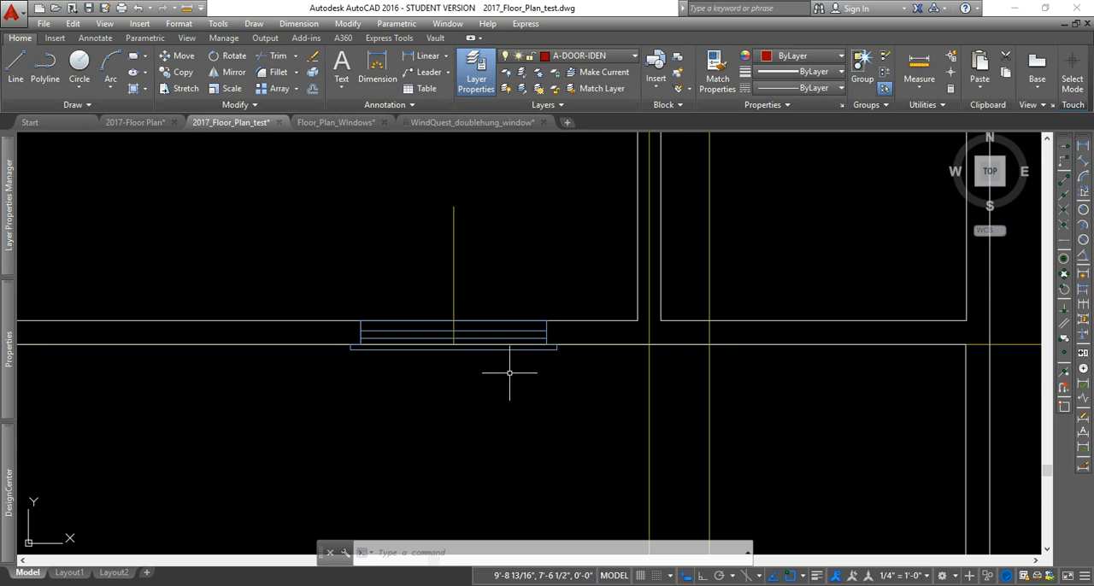
pyautogui.moveTo(511, 372)
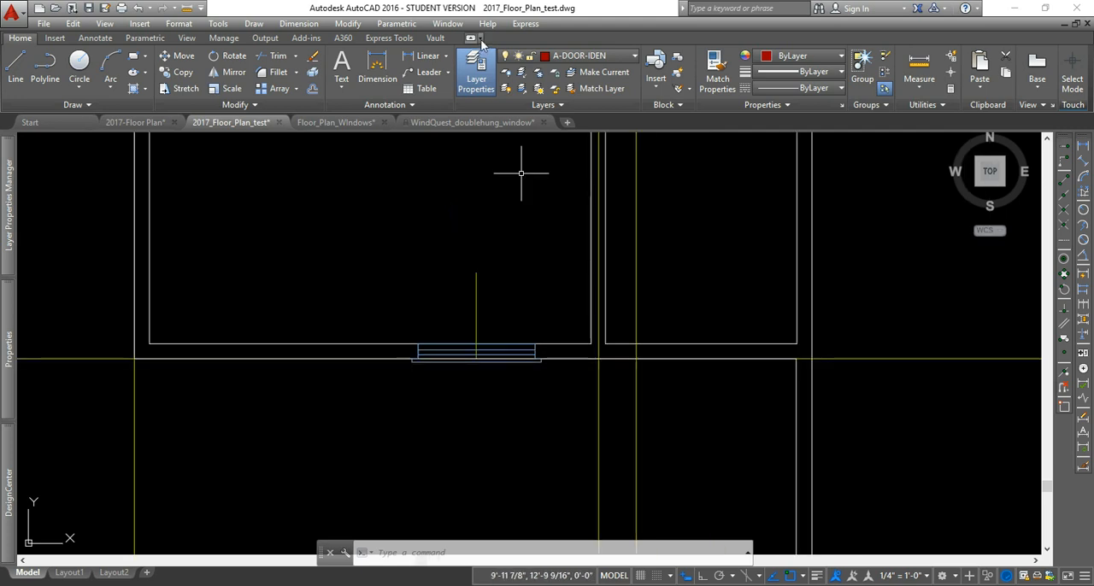
pyautogui.click(338, 123)
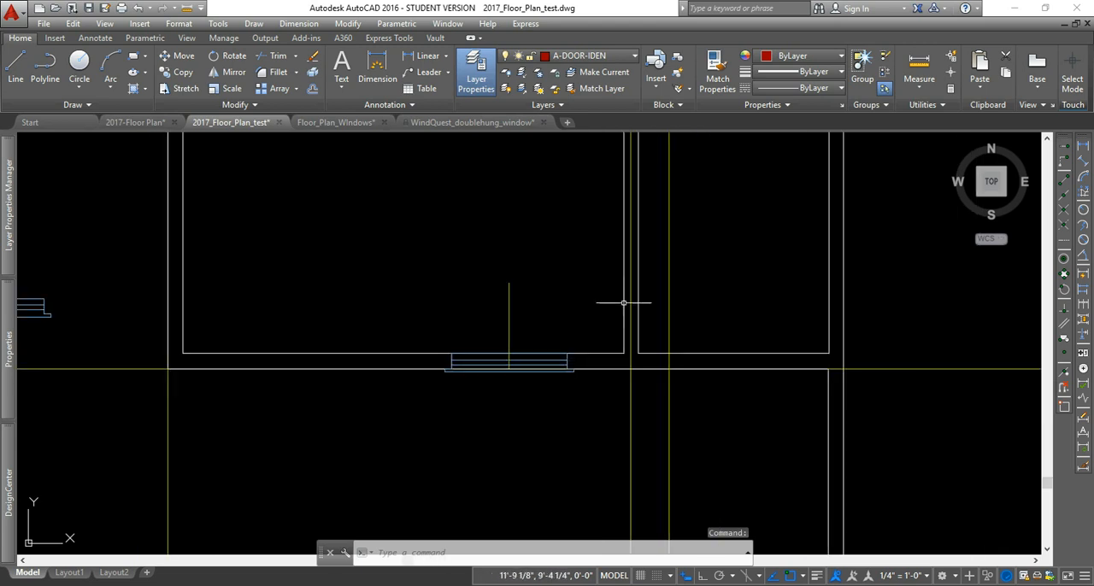
pyautogui.moveTo(595, 282)
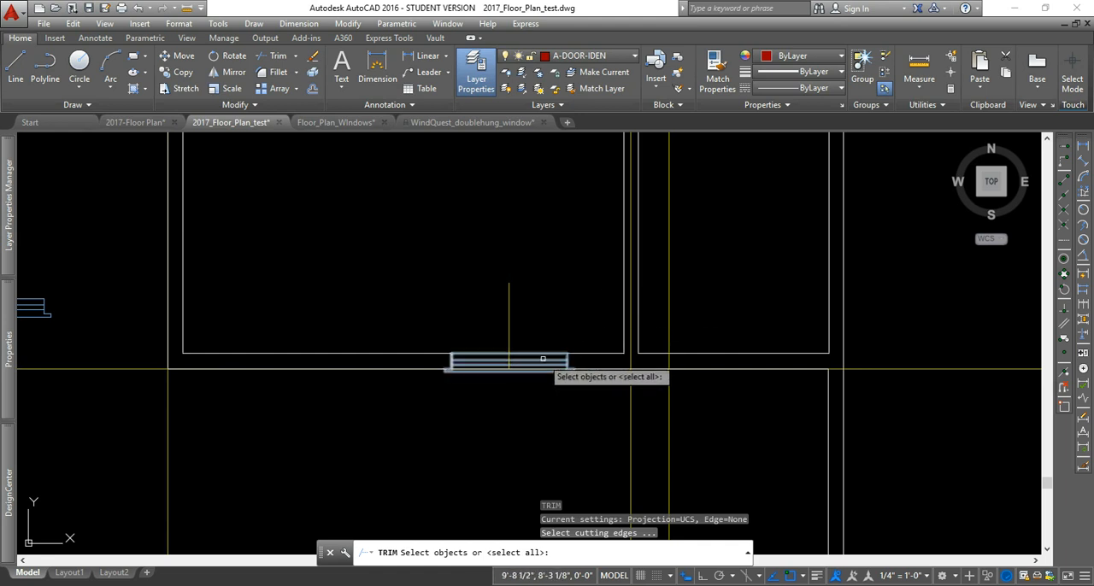
pyautogui.moveTo(557, 250)
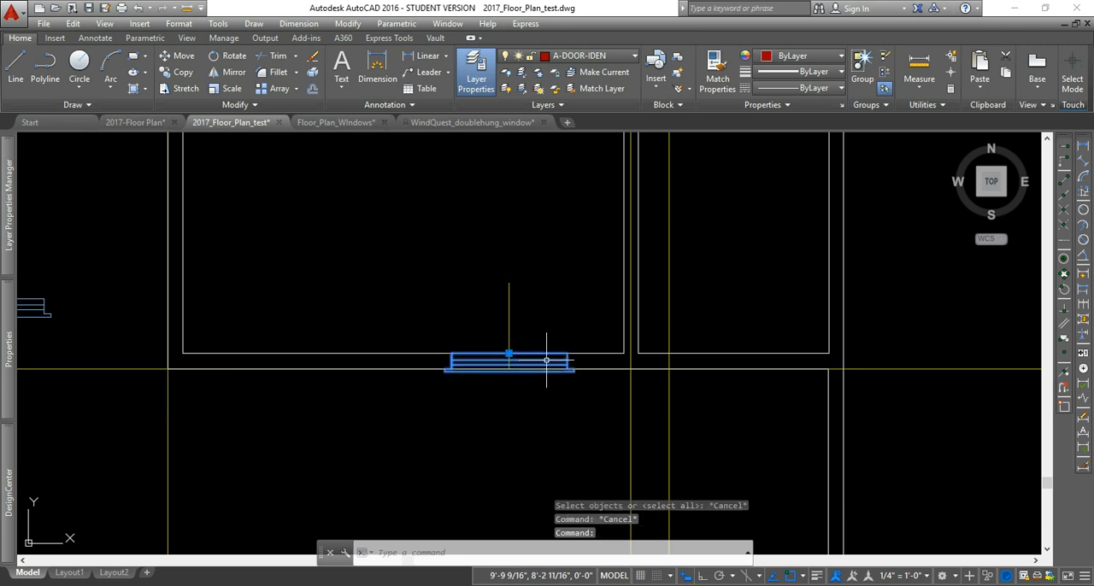
# Step: Repeat TRIM with the window as cutting edge and remove the wall lines crossing it
pyautogui.rightClick(546, 359)
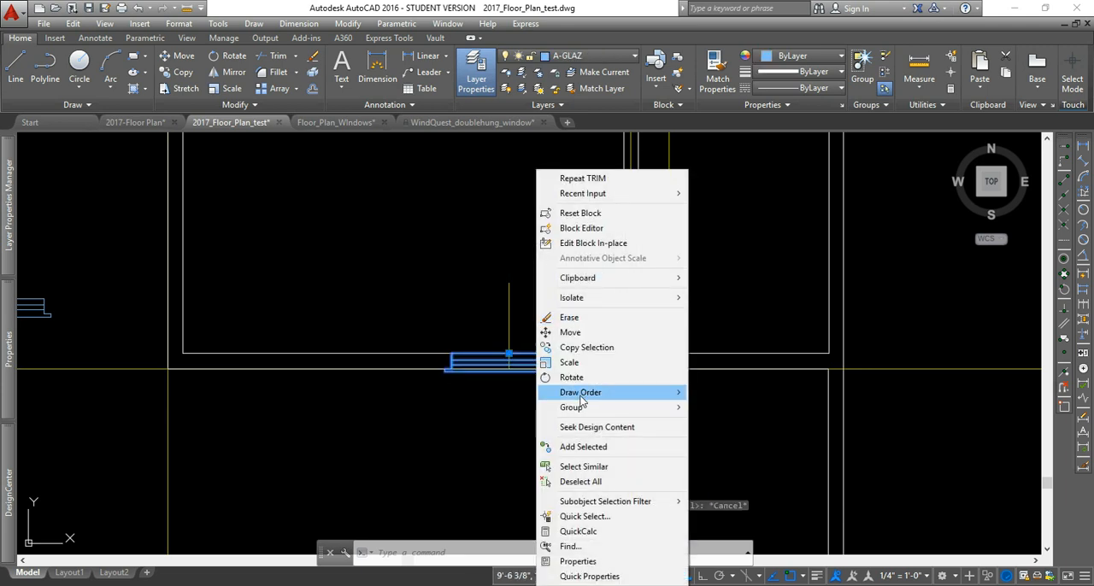
pyautogui.click(581, 394)
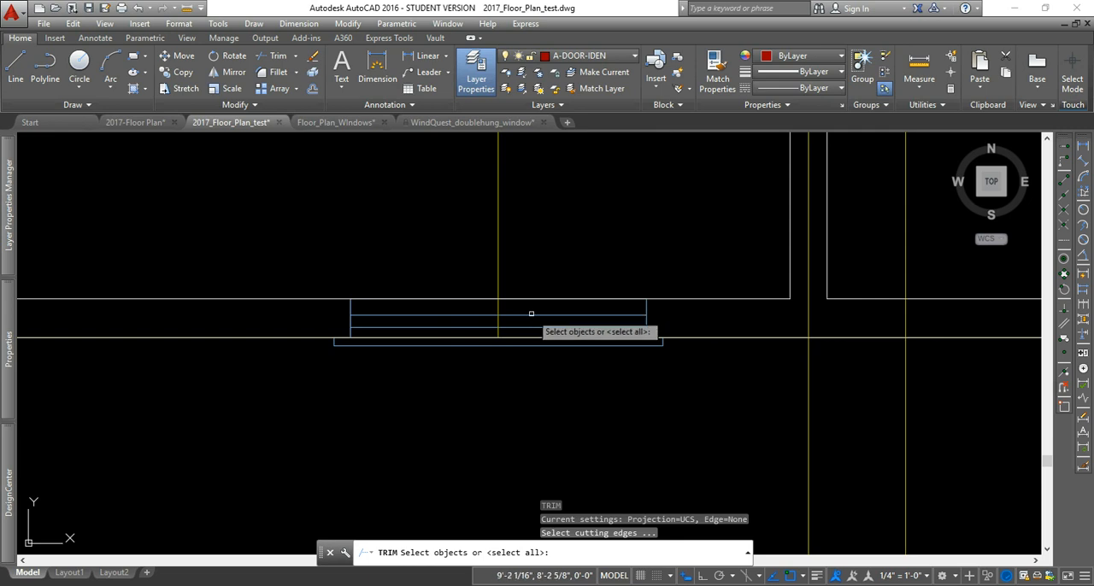
pyautogui.click(530, 313)
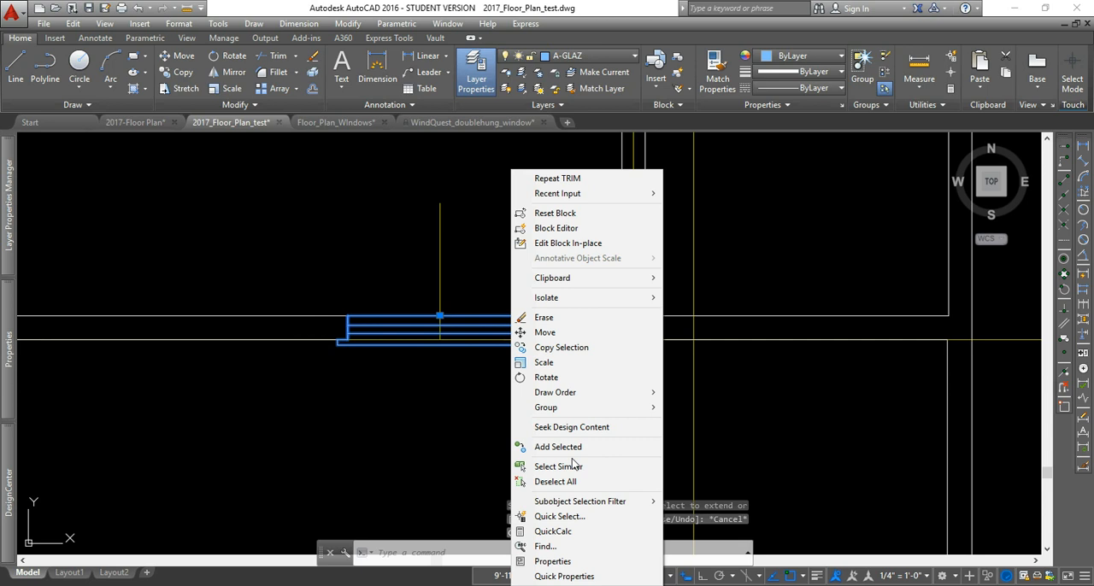
pyautogui.moveTo(574, 393)
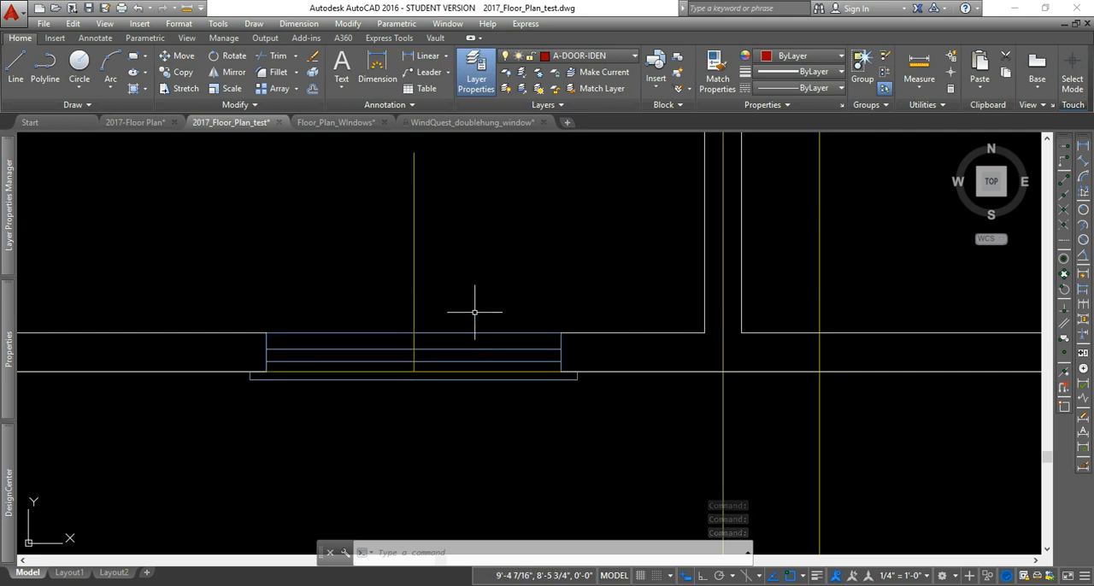
pyautogui.click(414, 362)
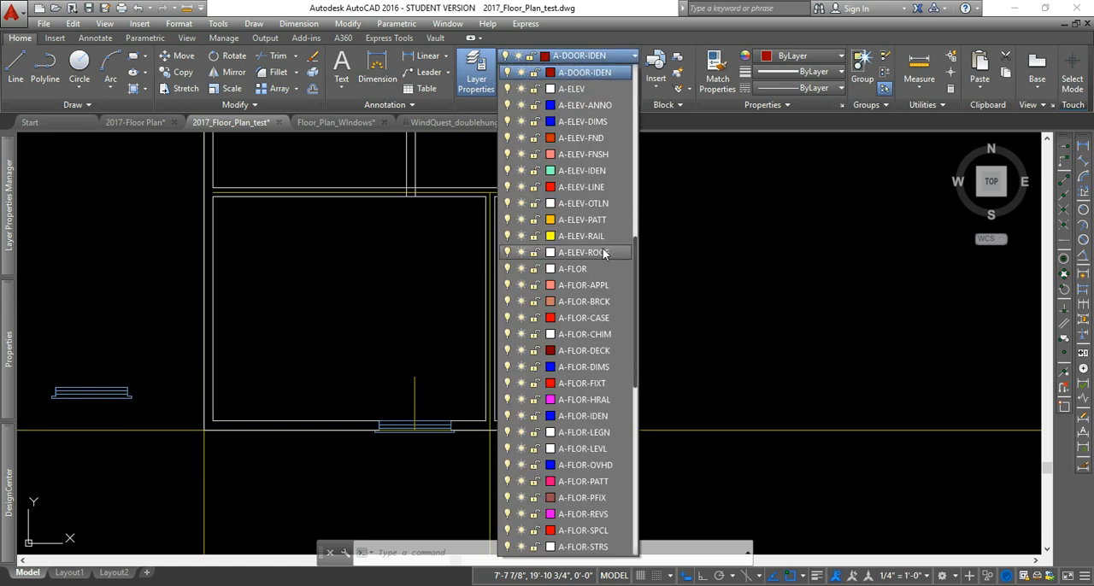
# Step: Make A-GLAZ-IDEN the current layer
pyautogui.scroll(-3)
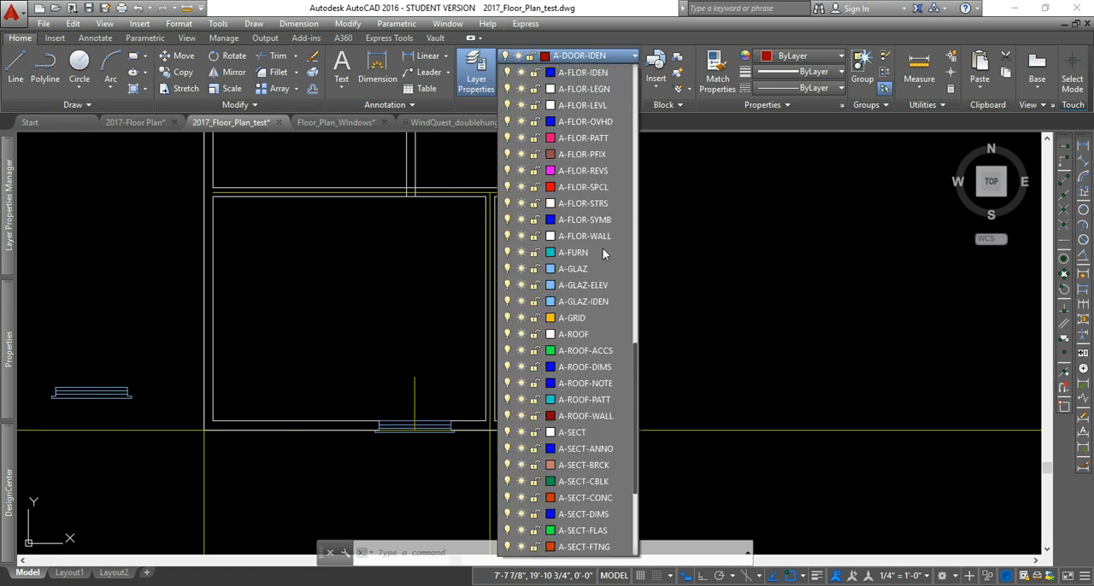
pyautogui.click(581, 301)
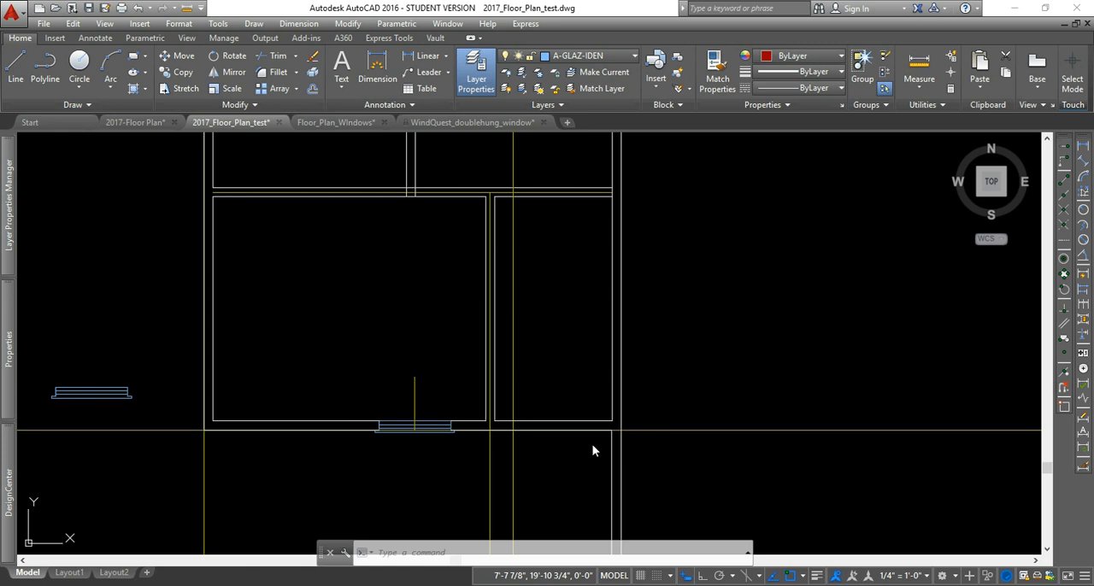
# Step: Create a Window Tag multileader style from Door Tag with a Hexagon source block
pyautogui.click(92, 39)
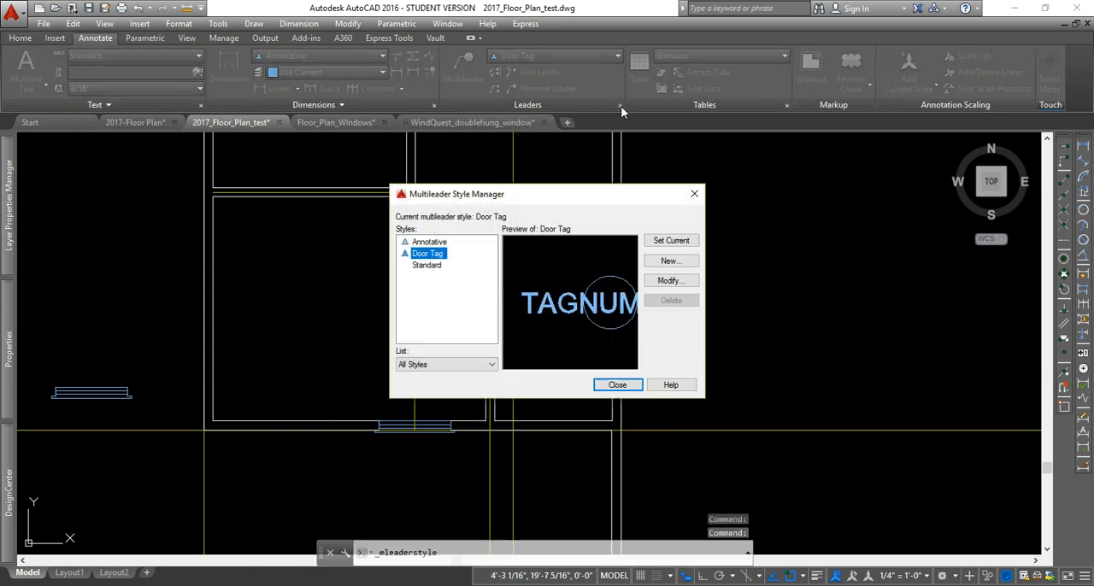
pyautogui.click(670, 259)
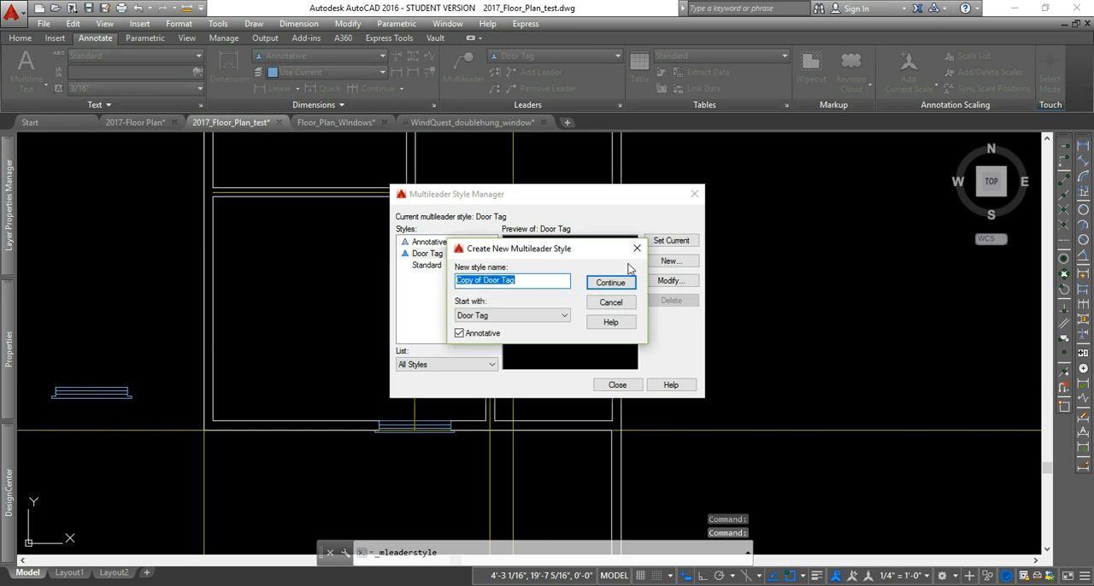
pyautogui.write('Window Tag')
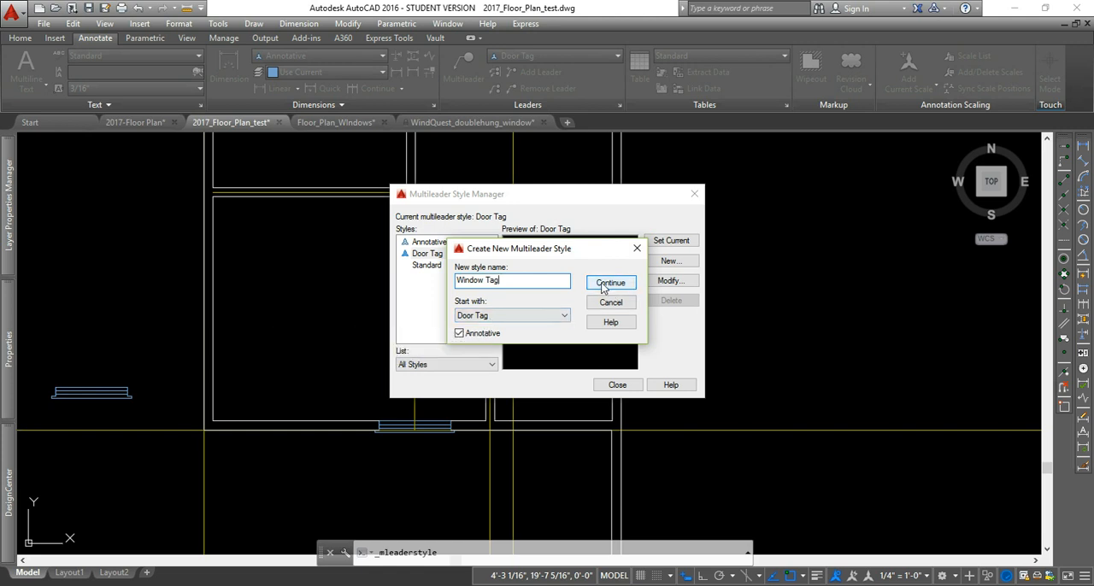
pyautogui.click(610, 282)
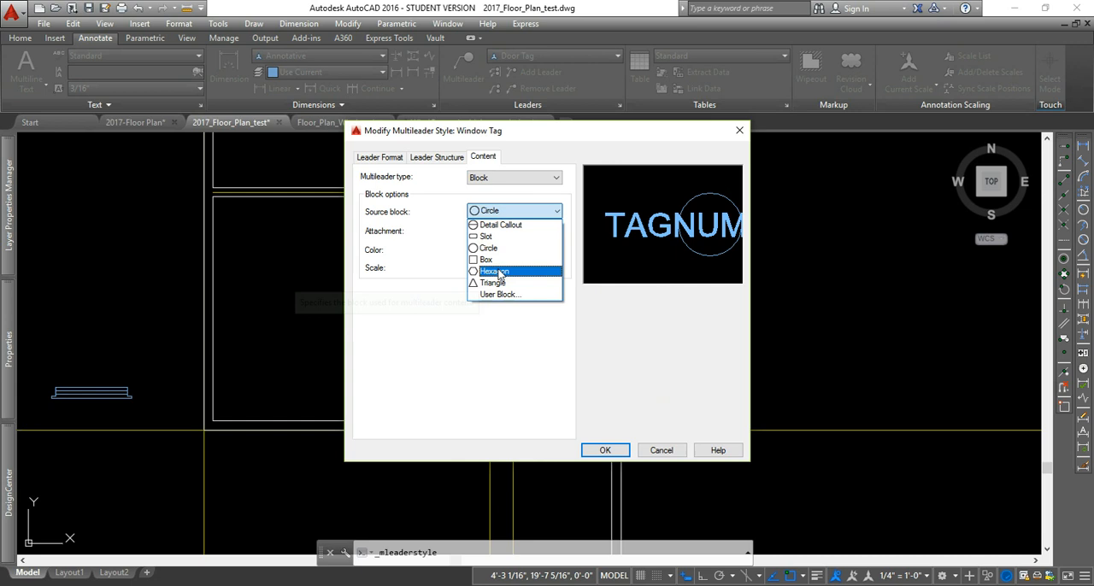
pyautogui.click(493, 270)
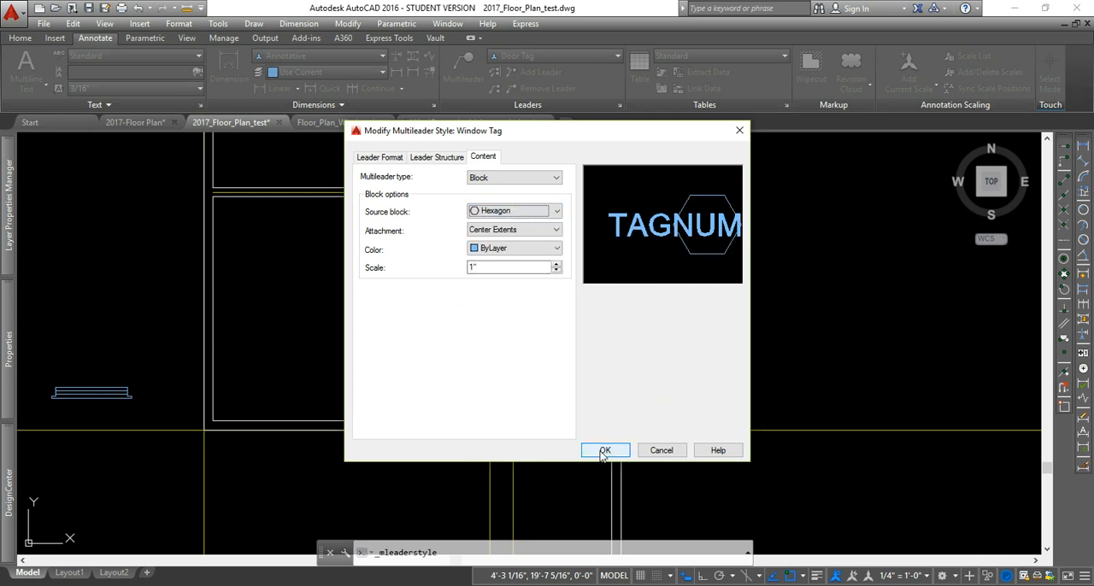
pyautogui.click(605, 451)
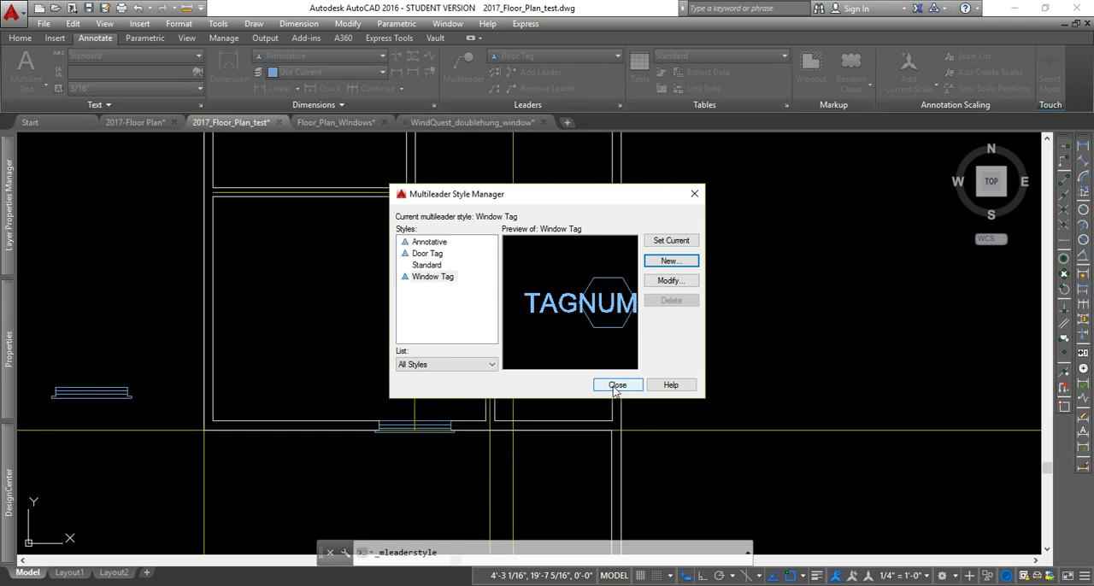
pyautogui.click(617, 385)
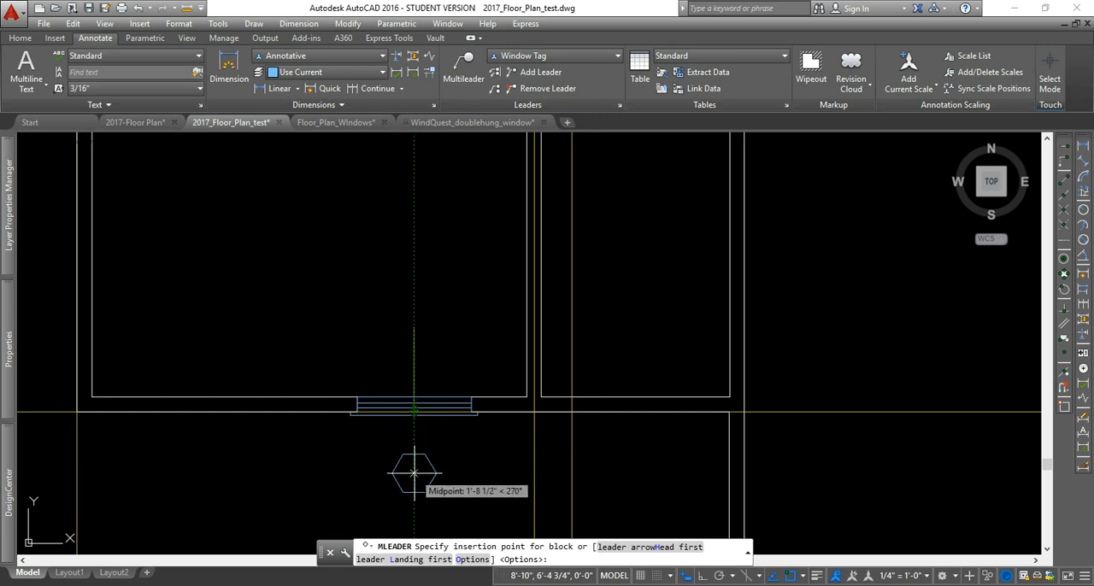
# Step: Place a hexagon window tag below the new window with tag number A
pyautogui.click(414, 471)
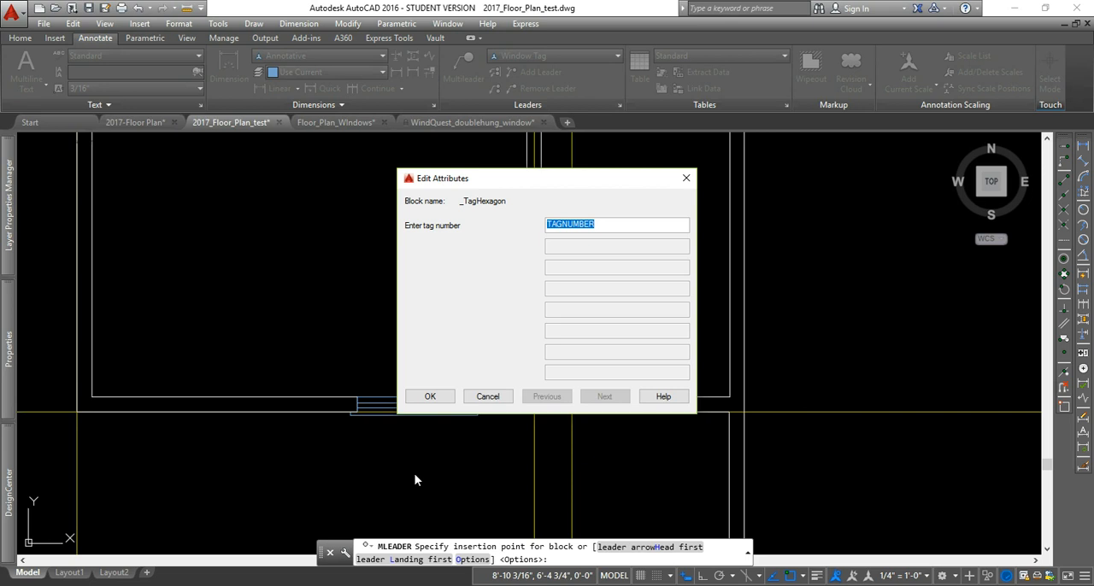
pyautogui.write('A')
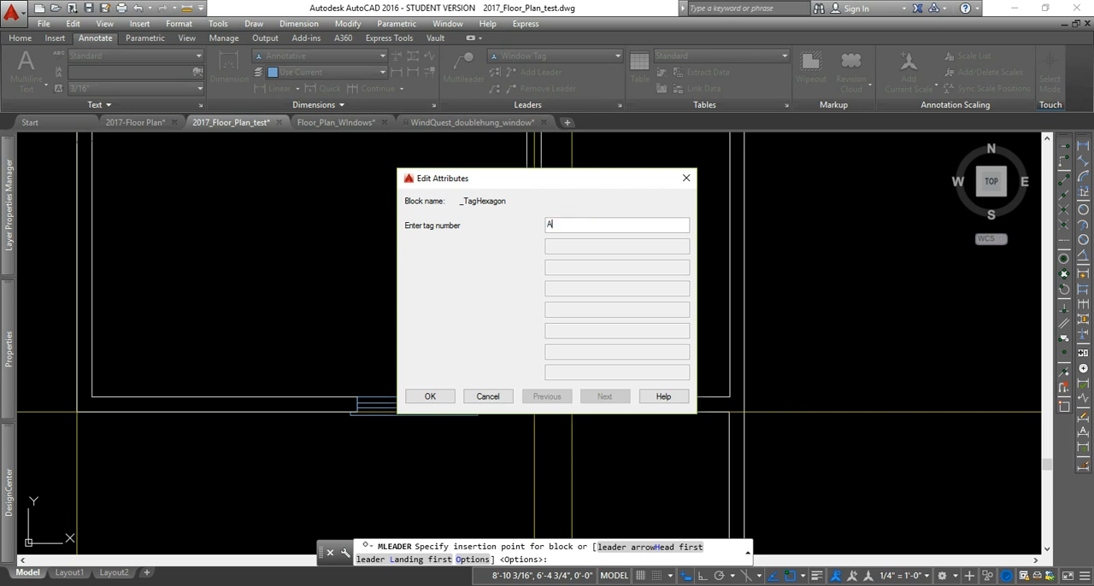
pyautogui.click(429, 397)
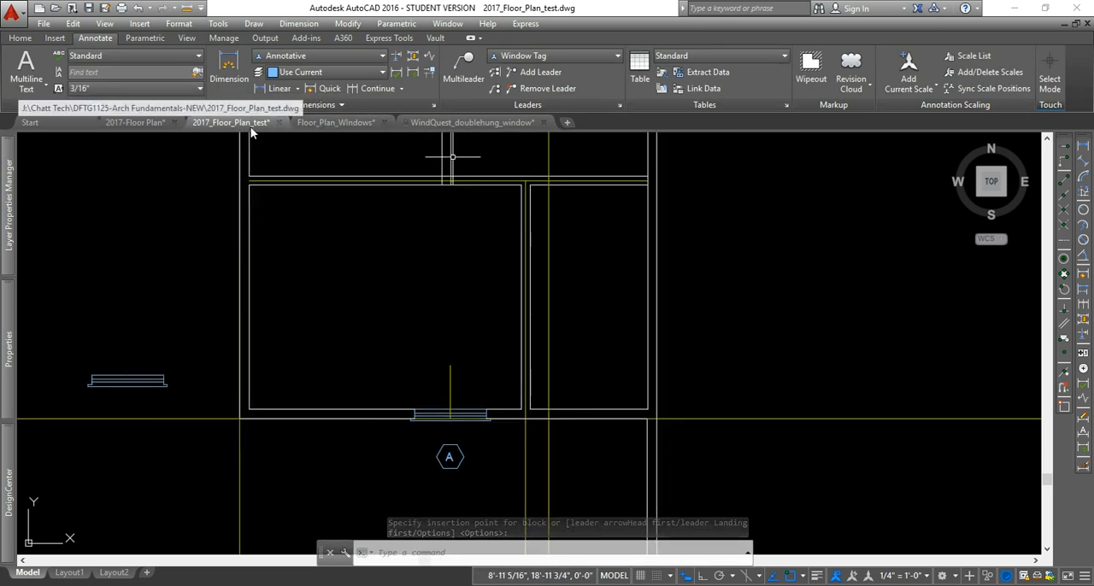
pyautogui.click(340, 123)
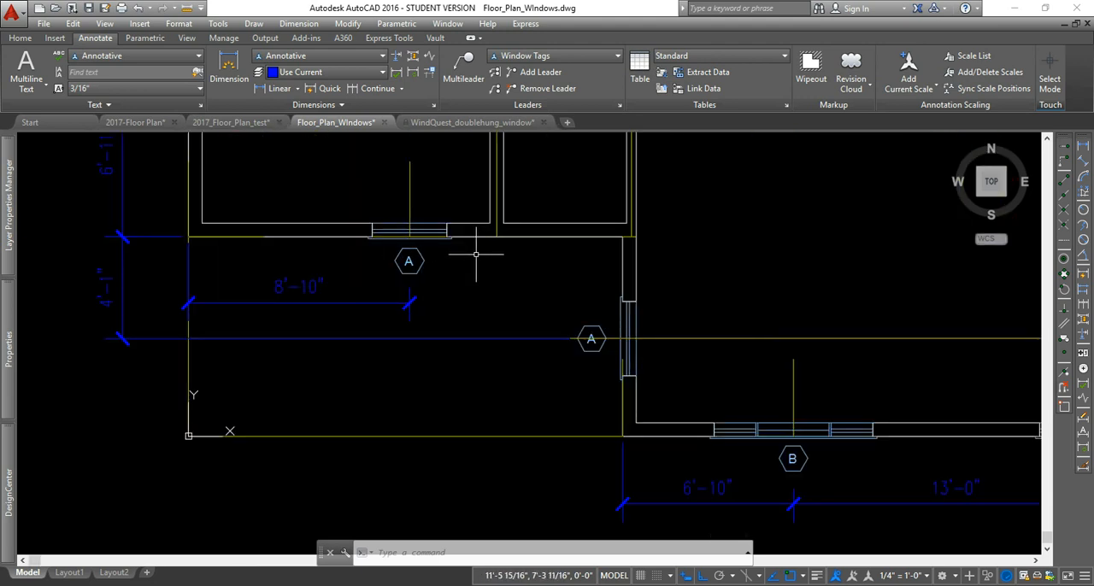
pyautogui.moveTo(458, 270)
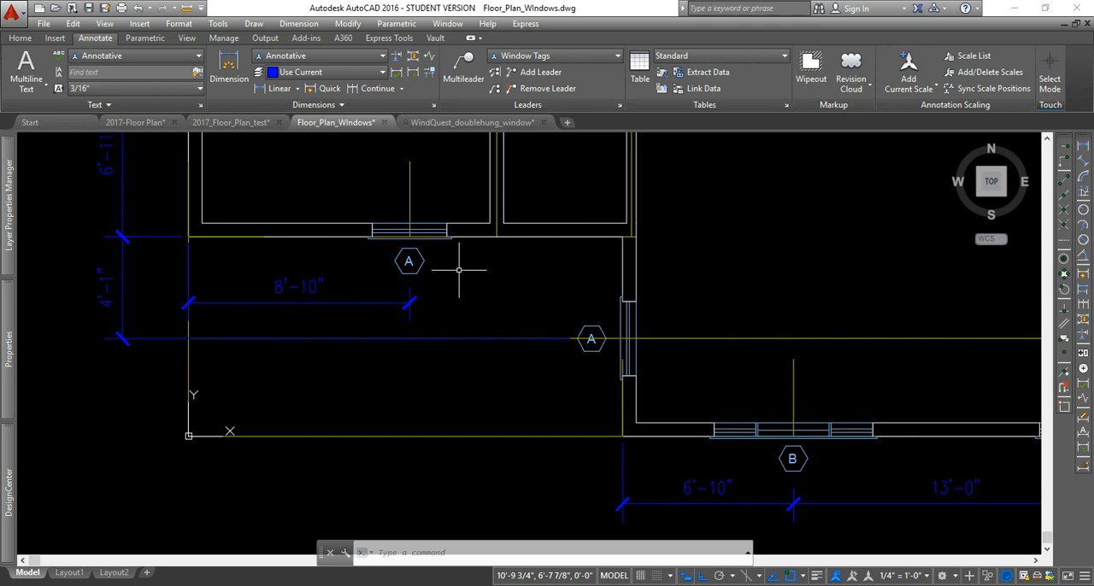
pyautogui.moveTo(424, 281)
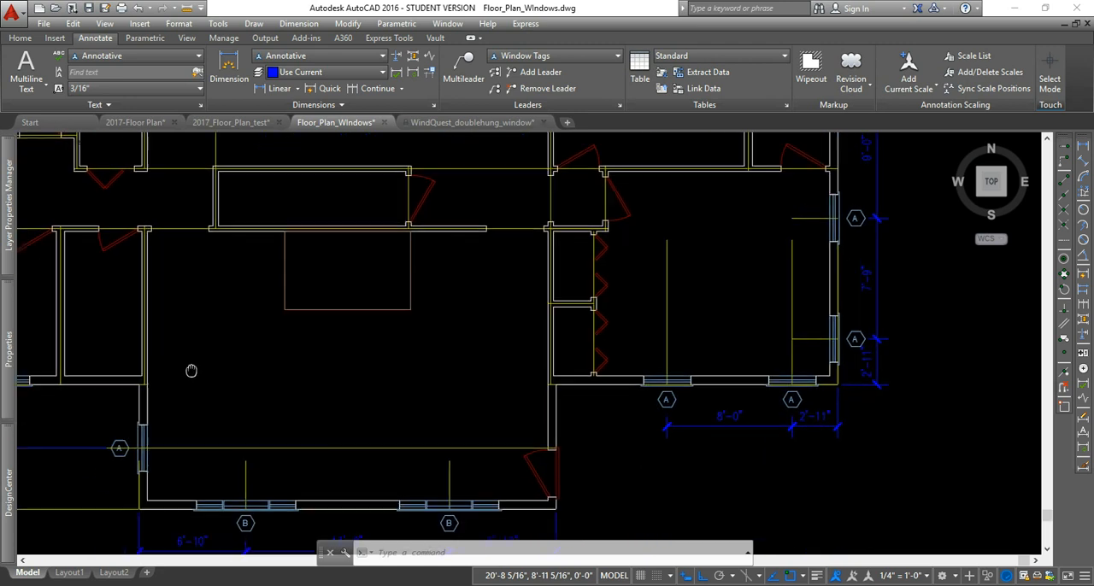
# Step: Pan the Floor_Plan_Windows drawing to view the left part with its A and B tags
pyautogui.moveTo(191, 371); pyautogui.dragTo(441, 342)
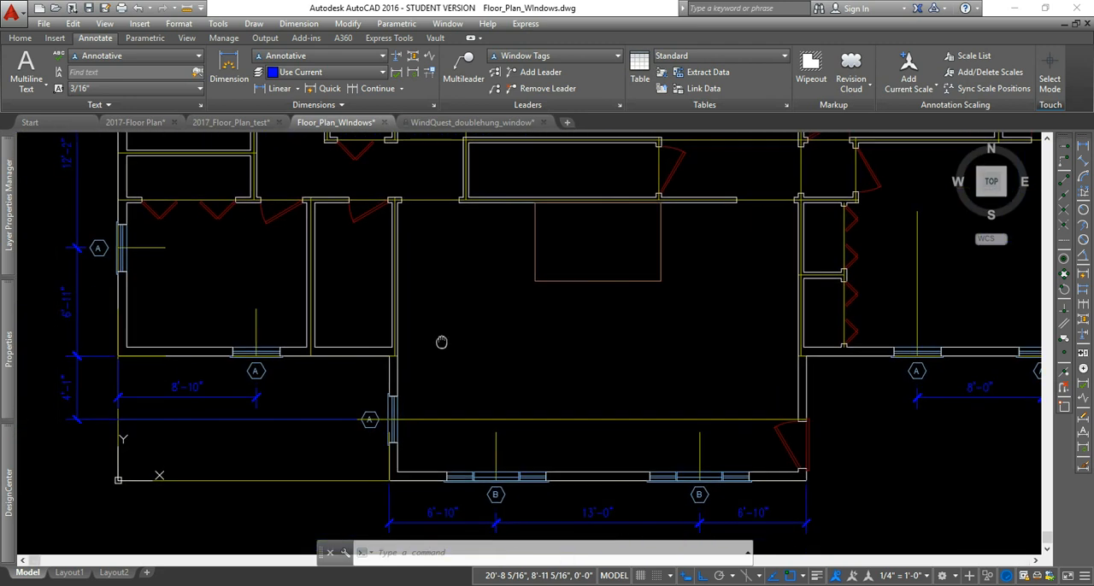